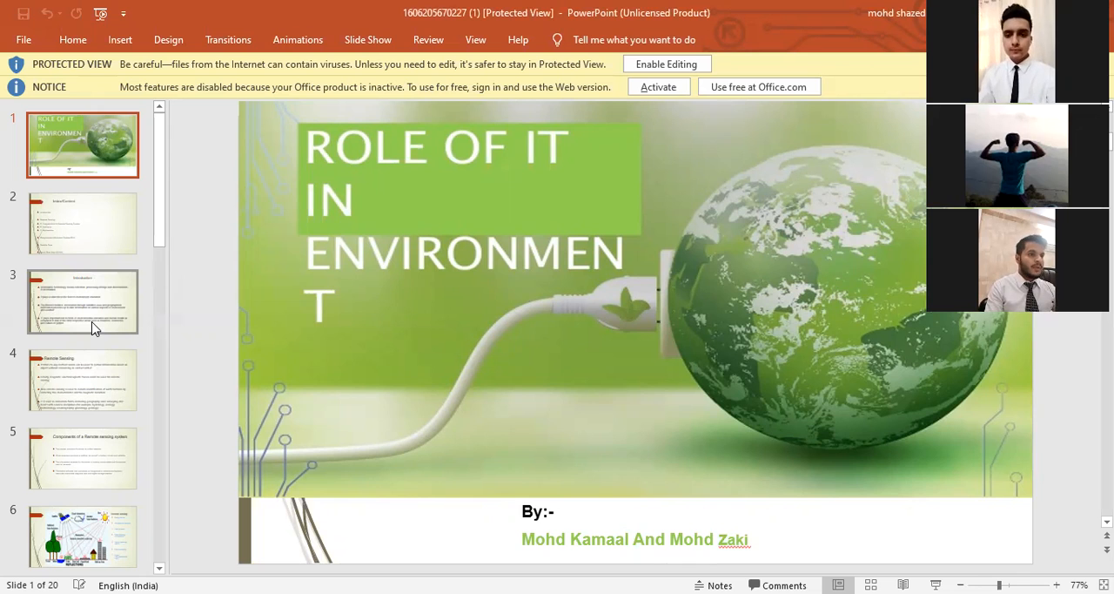
Show slide 3, the Introduction slide on IT's role in environmental education.
left_click(84, 301)
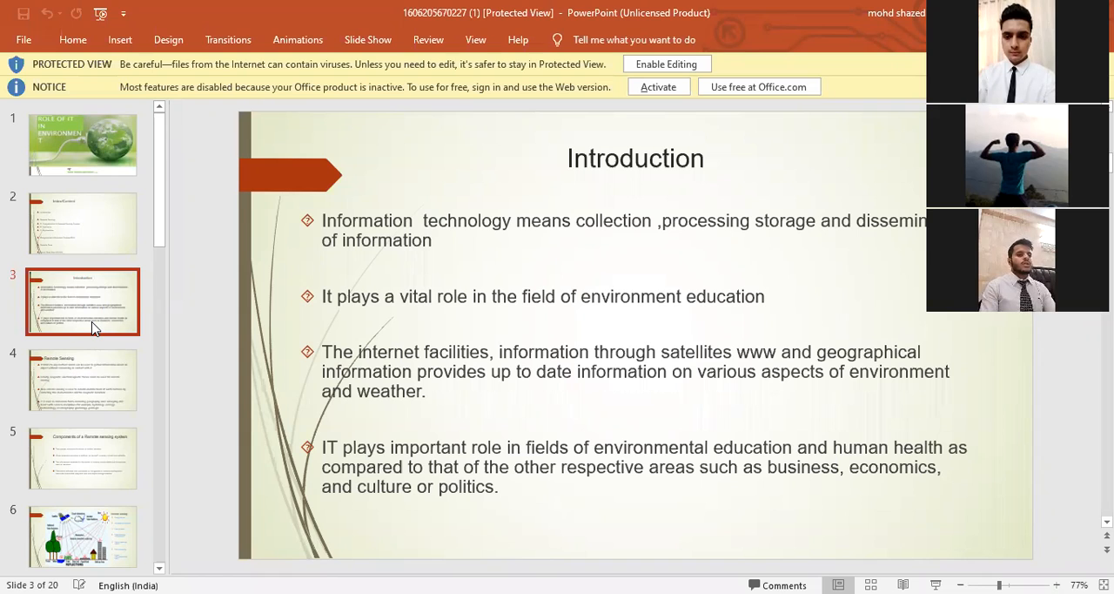
mouse_move(94, 362)
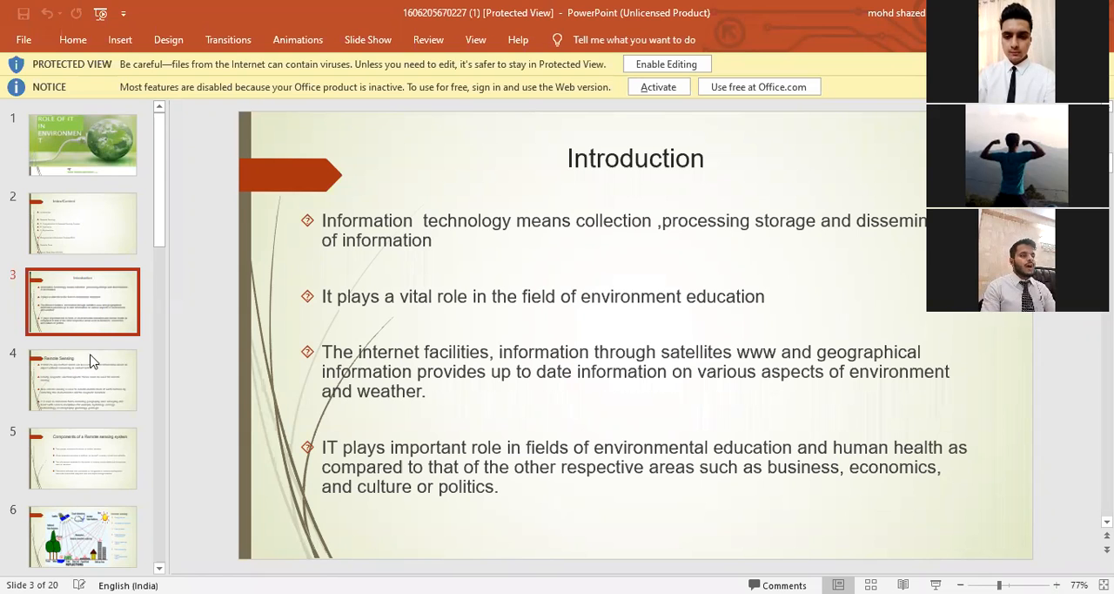
mouse_move(113, 317)
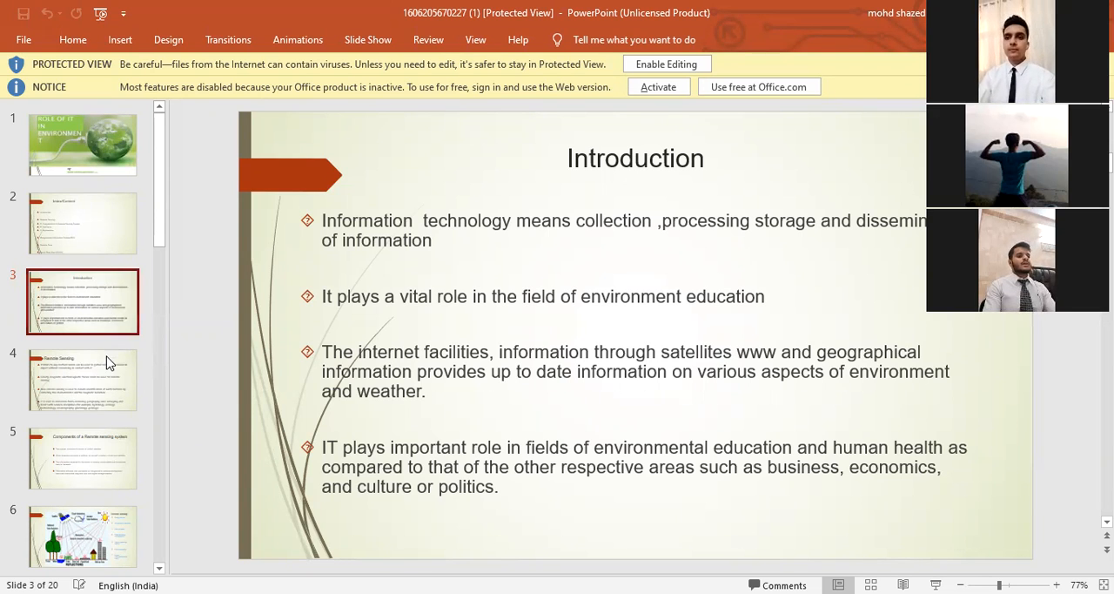
mouse_move(101, 425)
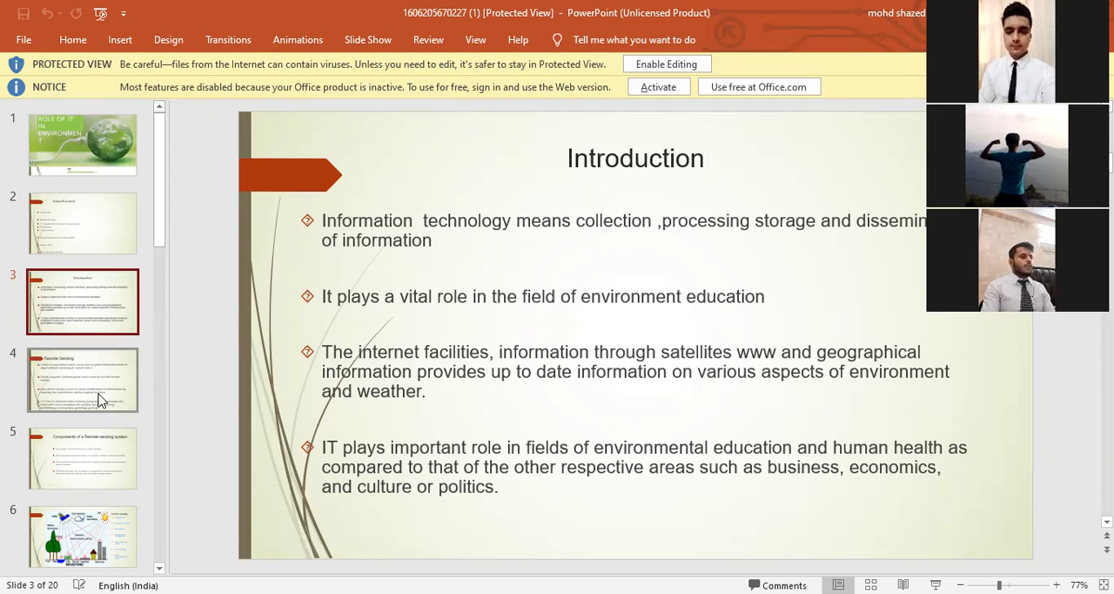
mouse_move(101, 391)
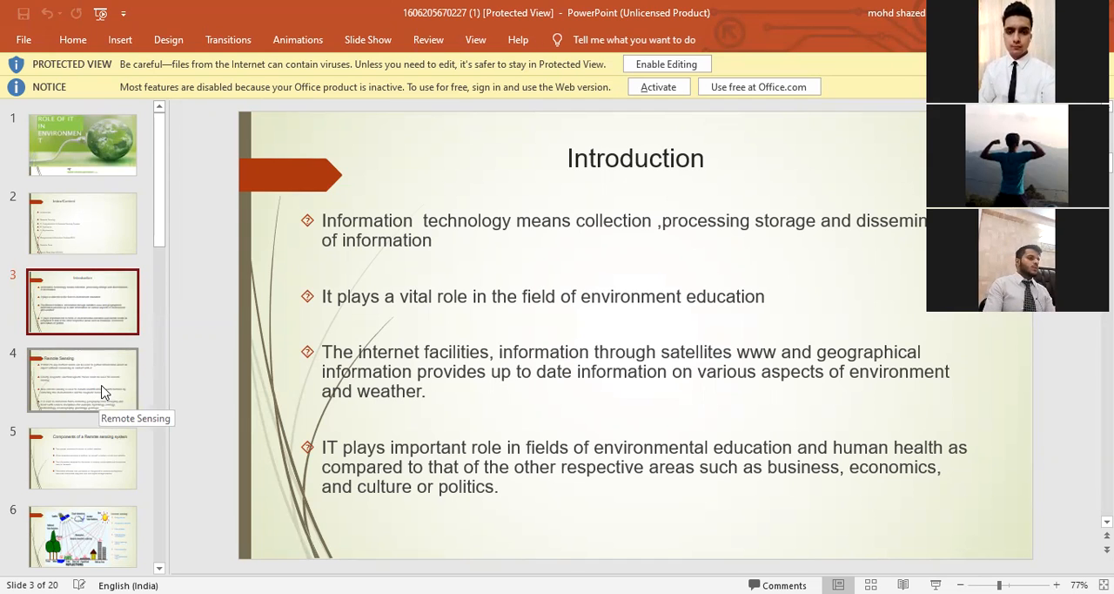
Show slide 4, Remote Sensing, explaining remote sensing methods and uses.
left_click(84, 380)
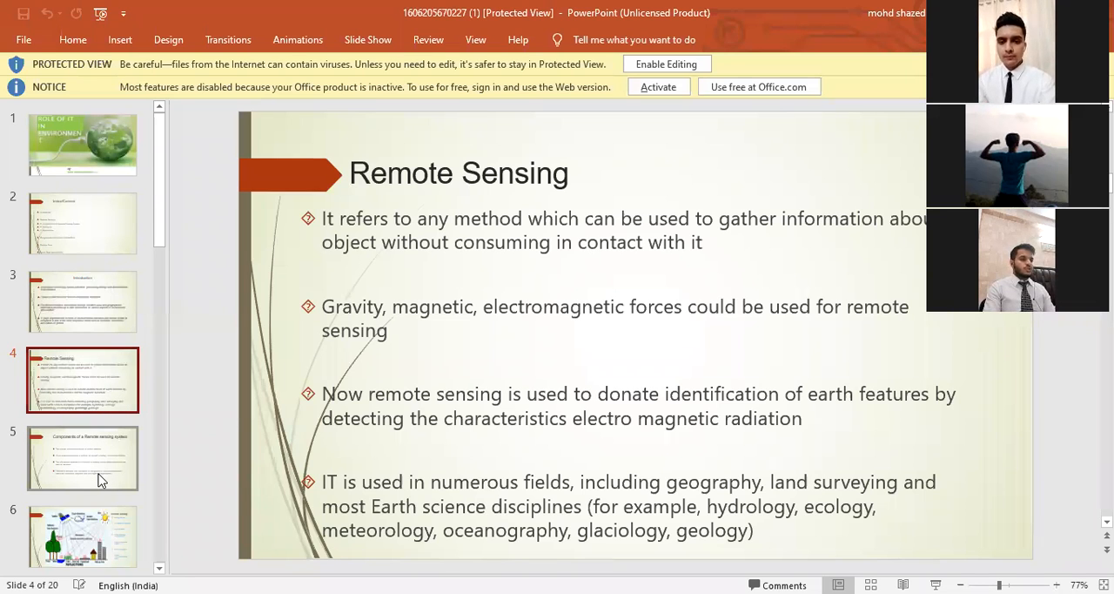
Show slide 5, Components of a Remote sensing system.
left_click(84, 458)
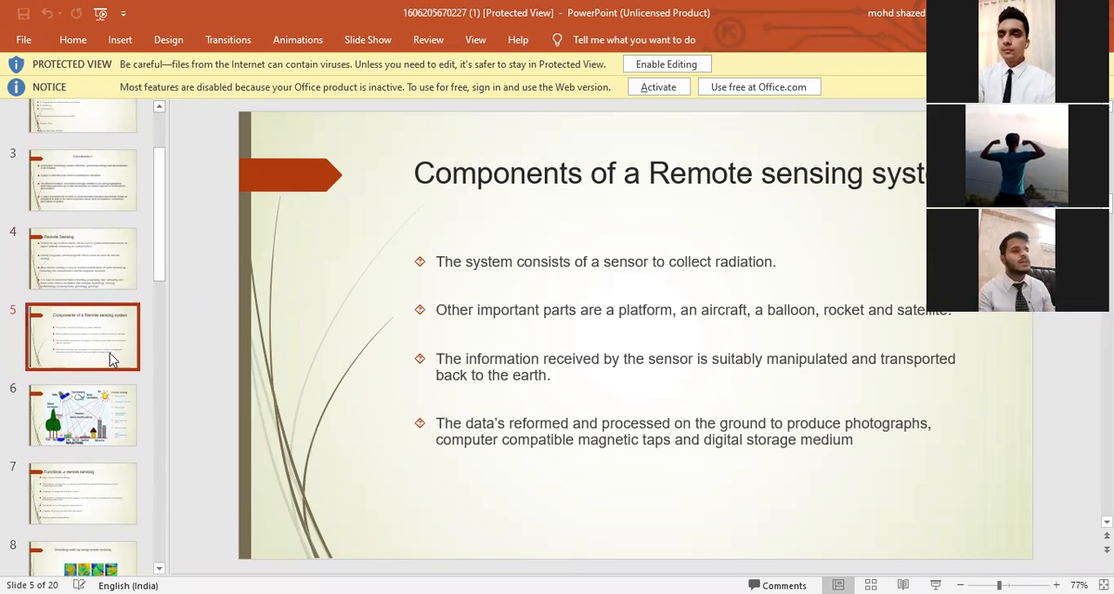
mouse_move(111, 359)
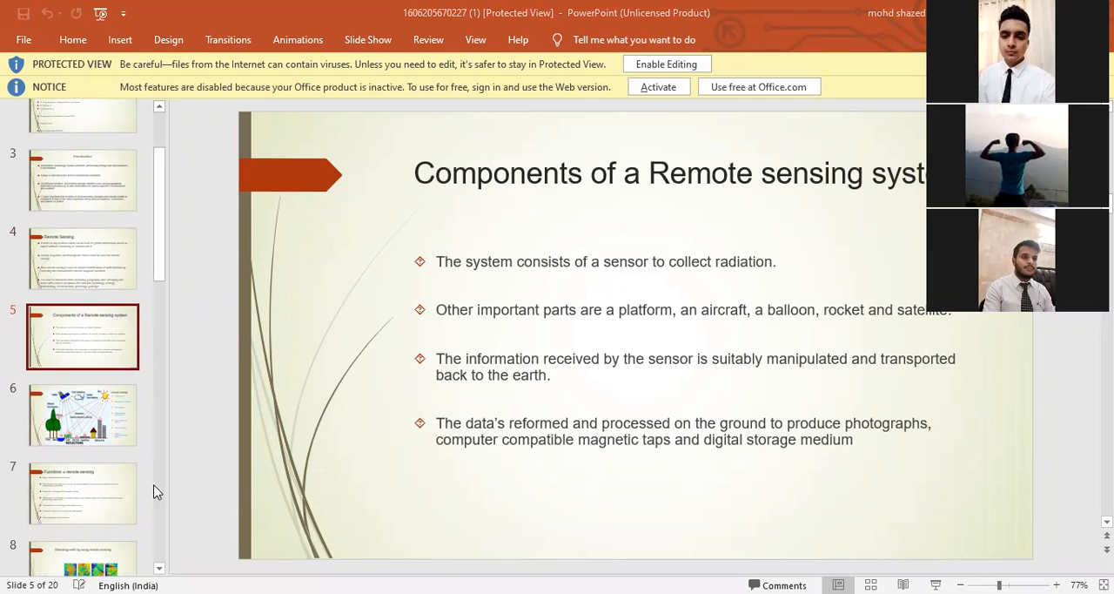
mouse_move(167, 307)
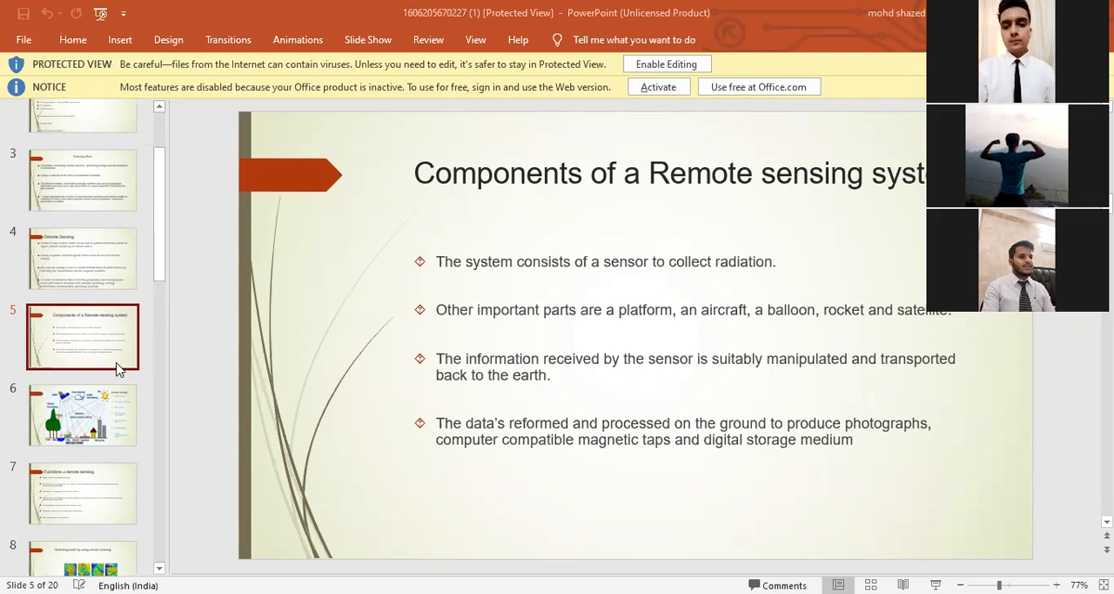
mouse_move(103, 426)
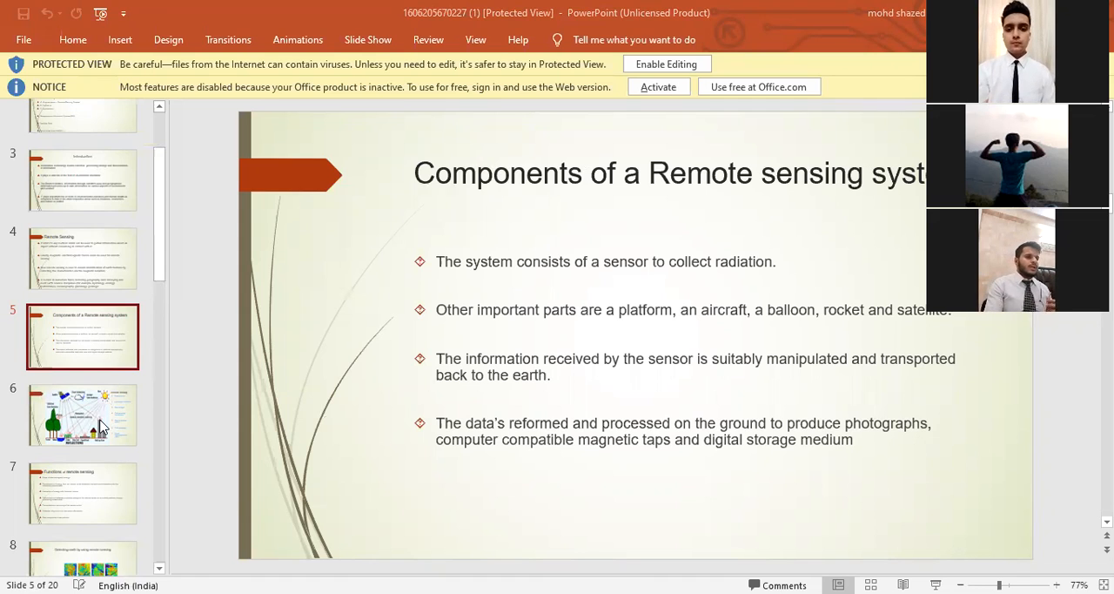
mouse_move(243, 447)
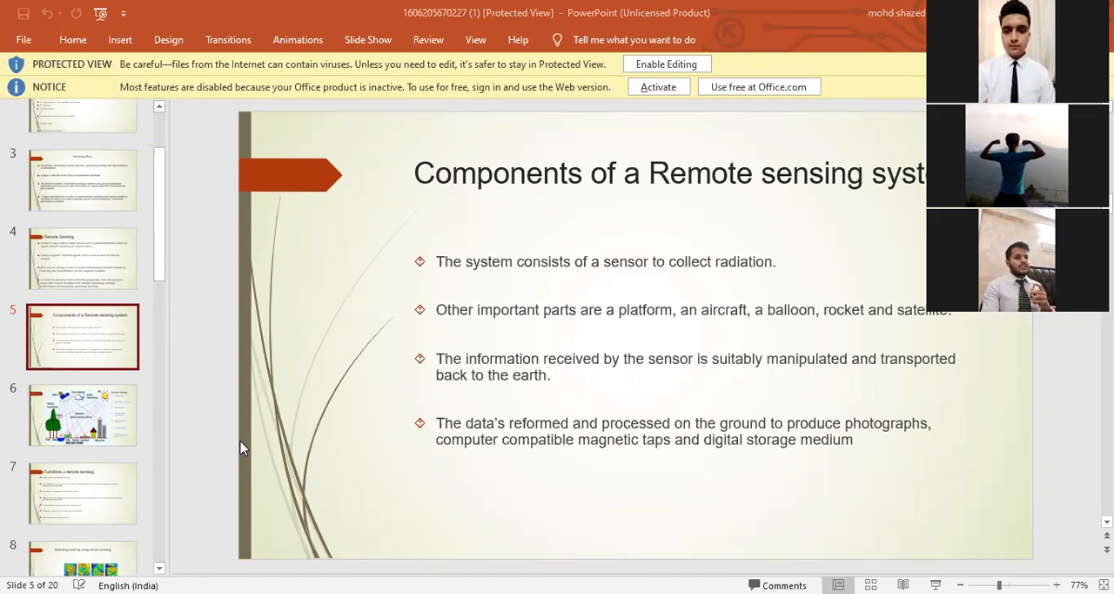
mouse_move(183, 429)
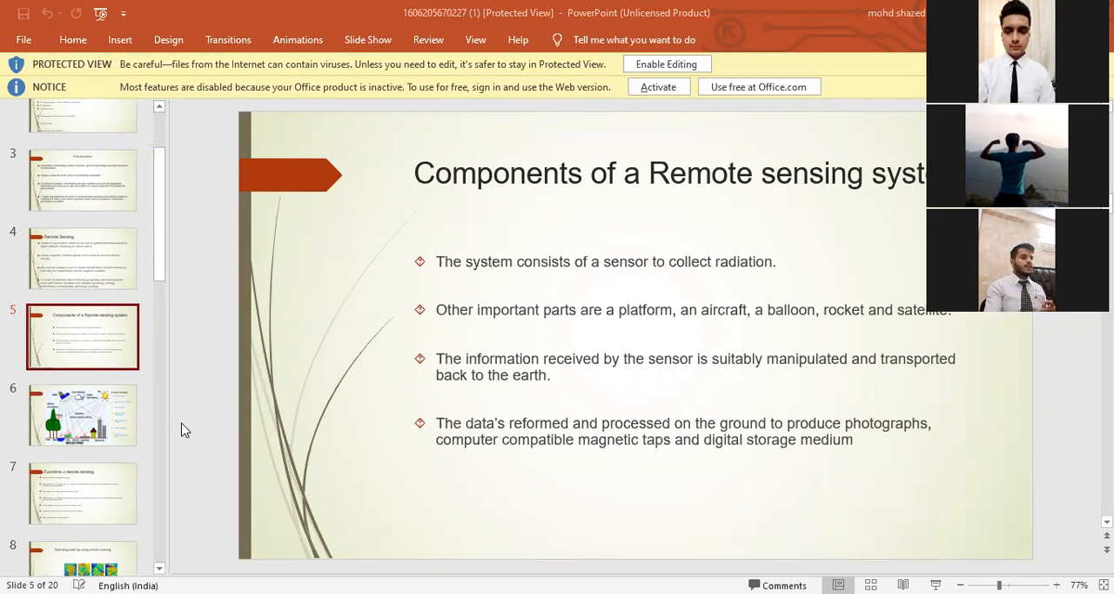
mouse_move(125, 439)
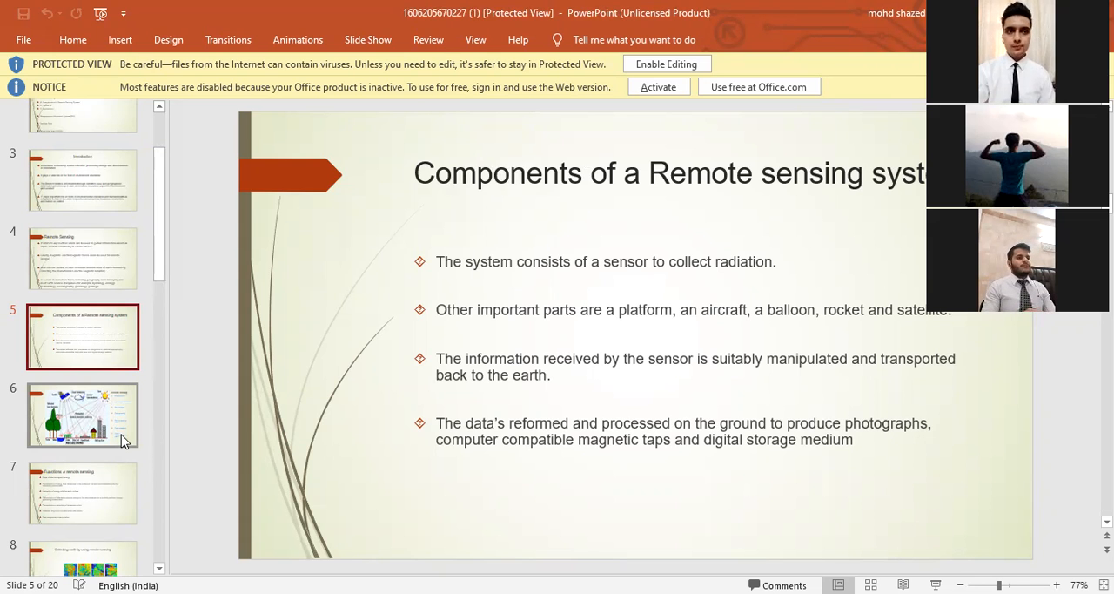
Show slide 6, the remote sensing diagram with satellite, sun and surface reflections.
left_click(84, 416)
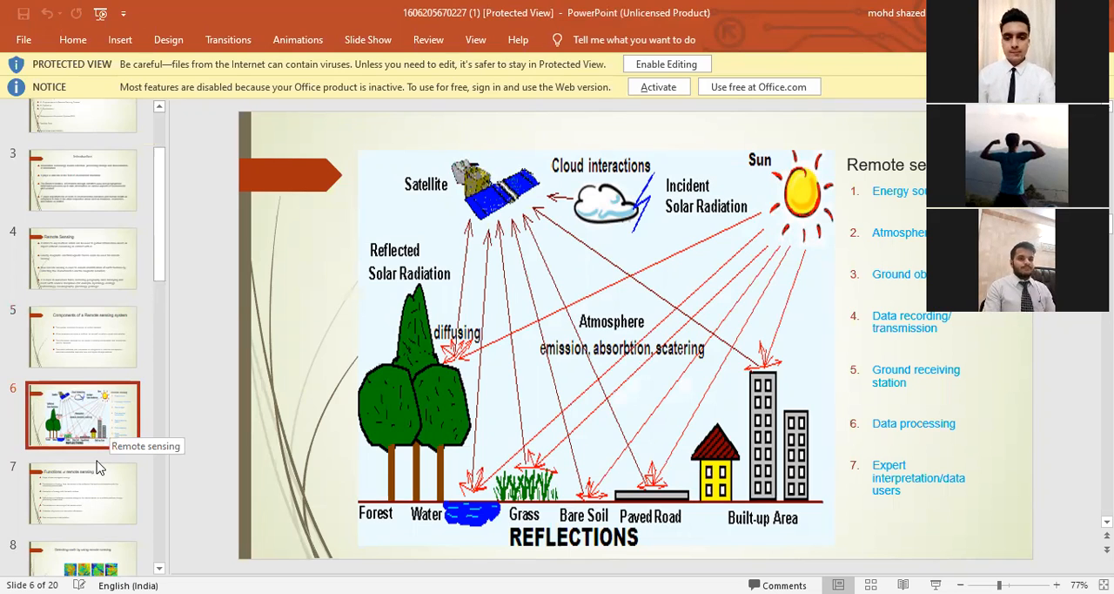
mouse_move(83, 491)
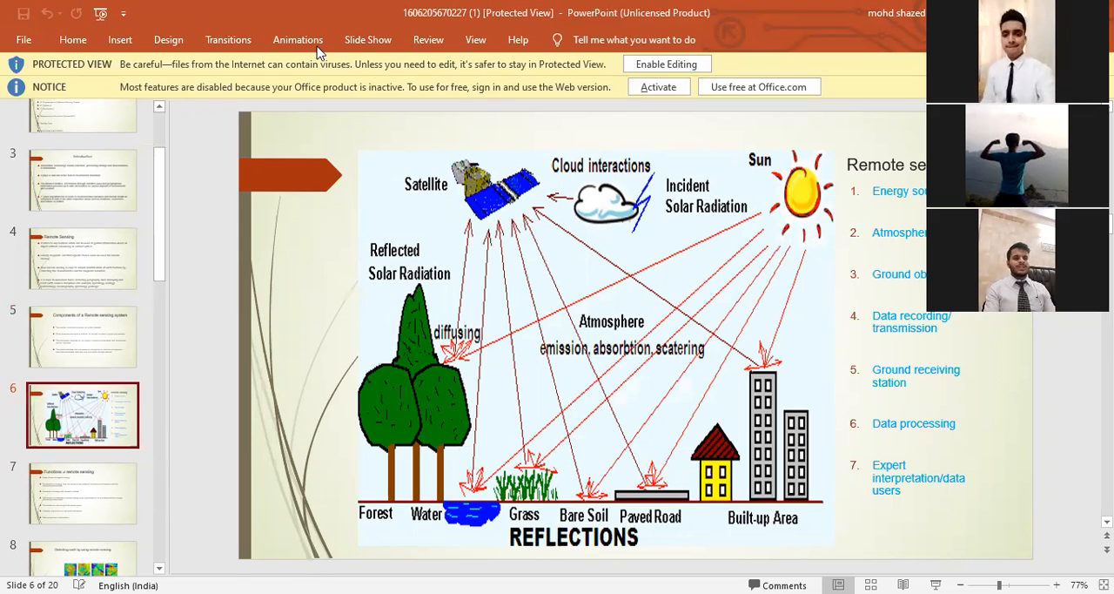
mouse_move(126, 495)
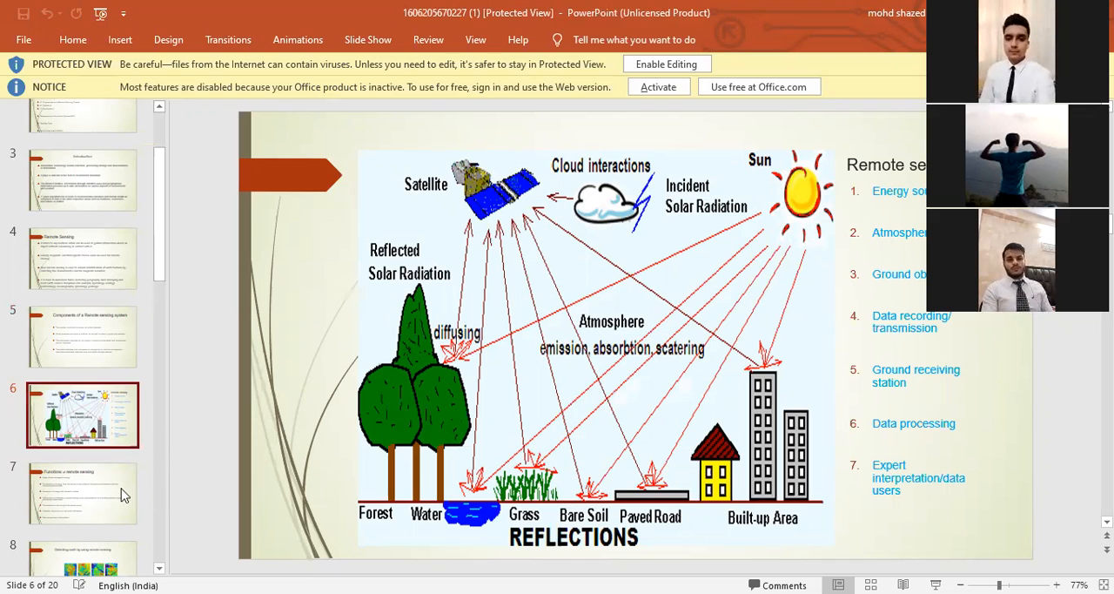
mouse_move(121, 496)
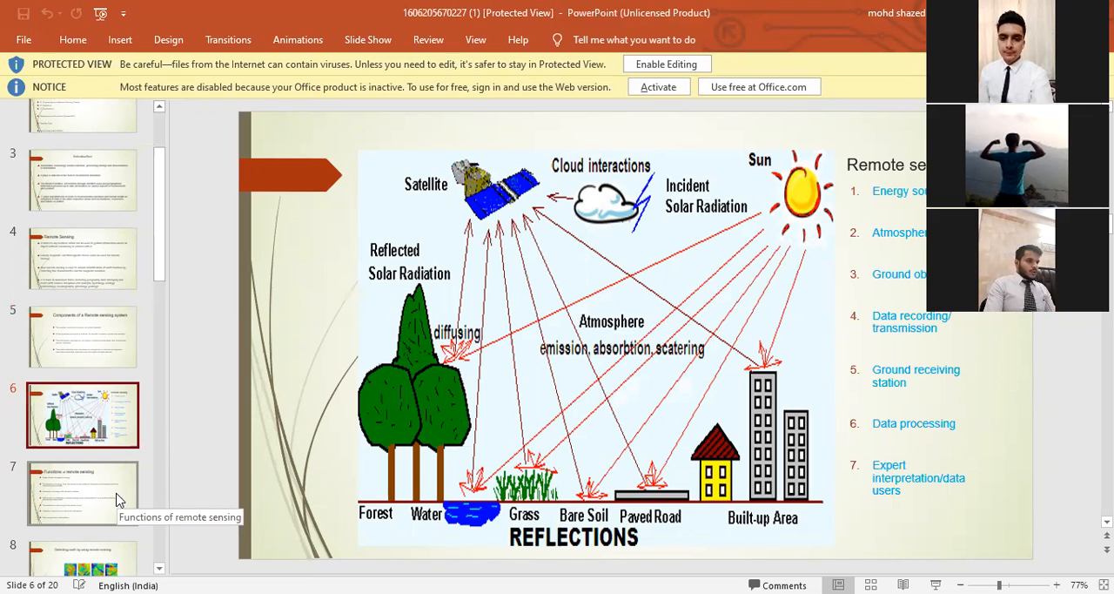
Show slide 7, Functions of remote sensing, and move the thumbnail pane further down.
left_click(84, 494)
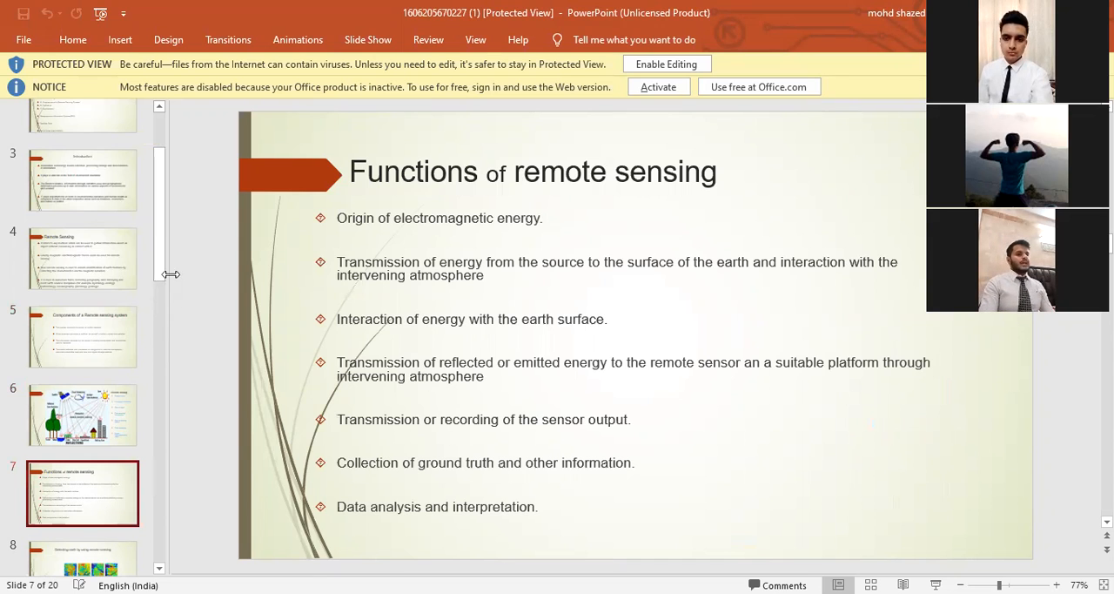
scroll("down", 3)
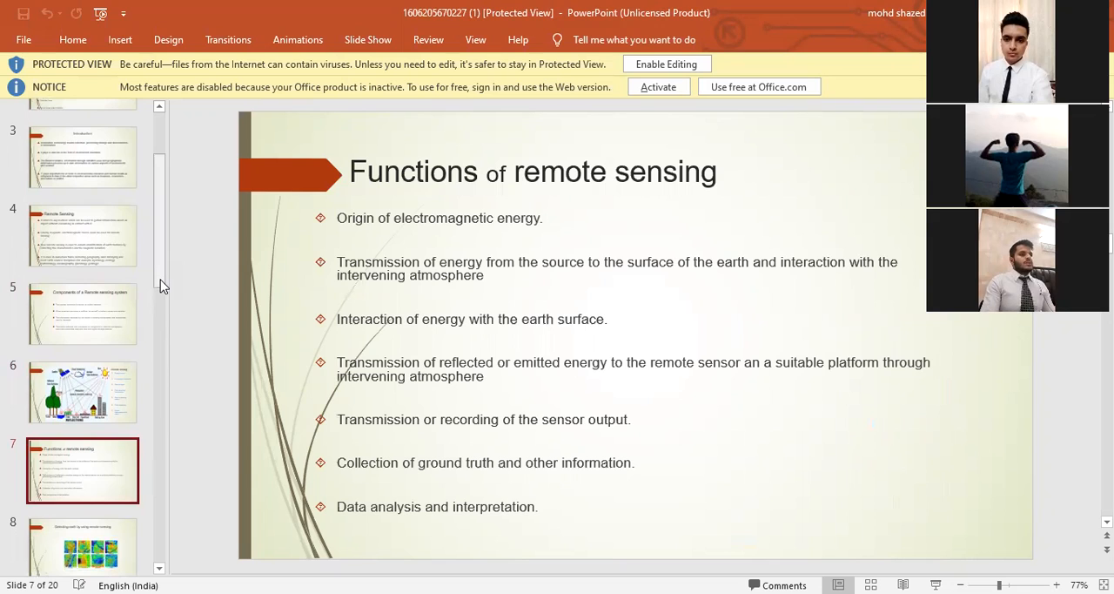
mouse_move(279, 61)
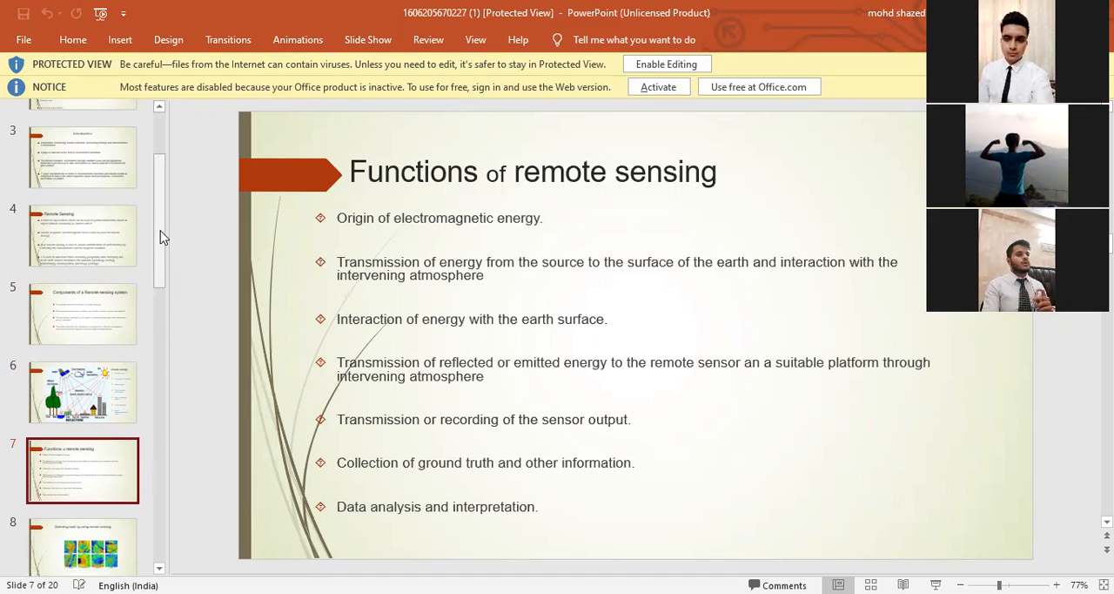
scroll("down", 3)
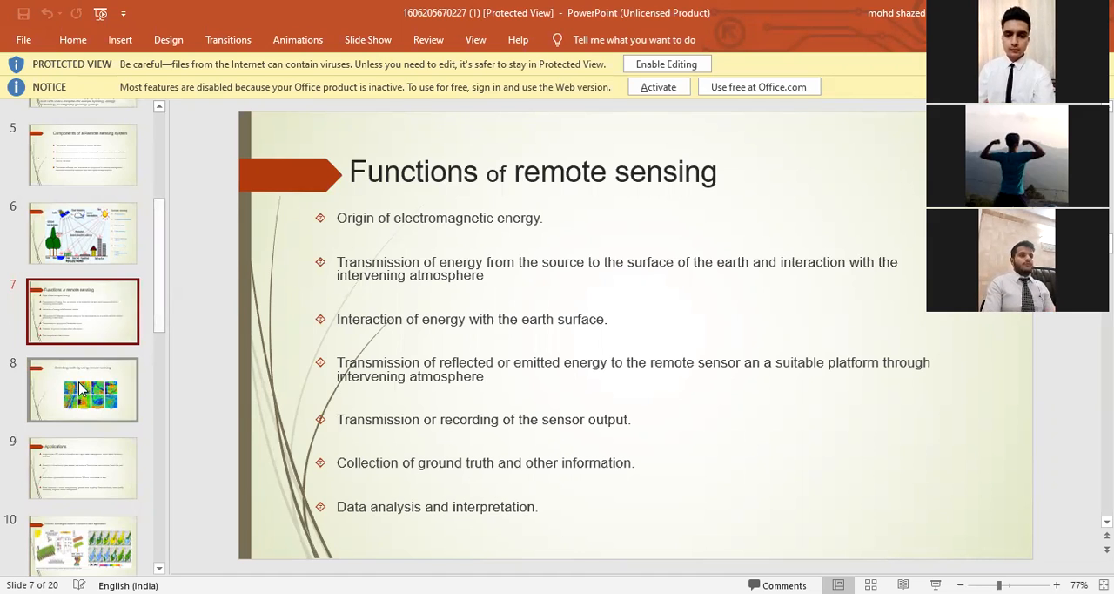
Show slide 8, Detecting earth by using remote sensing, with its city image grid.
left_click(84, 389)
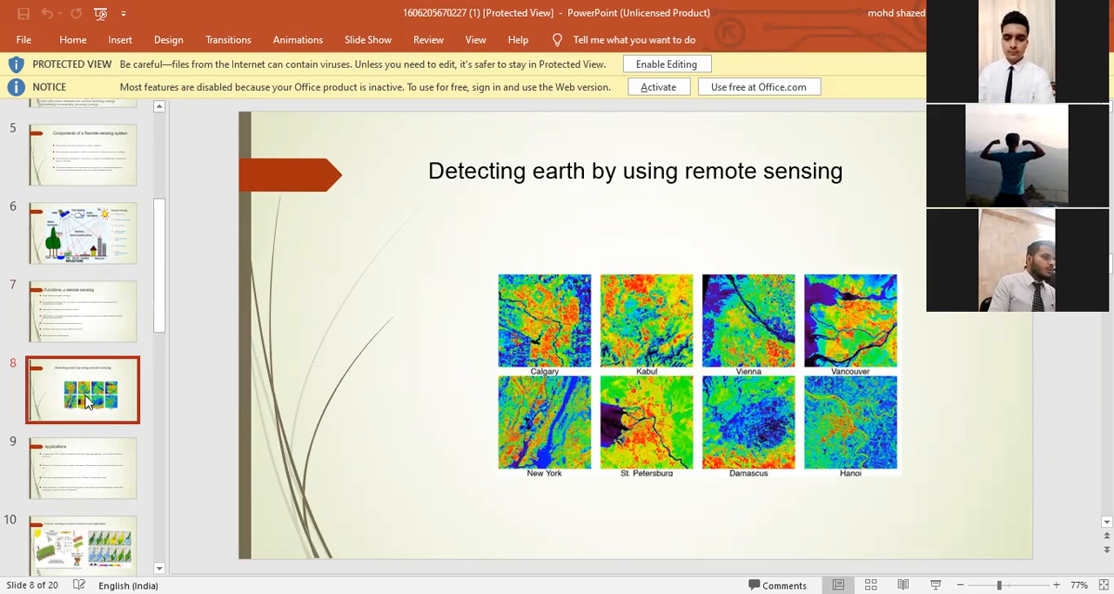
Show slide 9, Applications, and move the thumbnail pane further down.
left_click(82, 467)
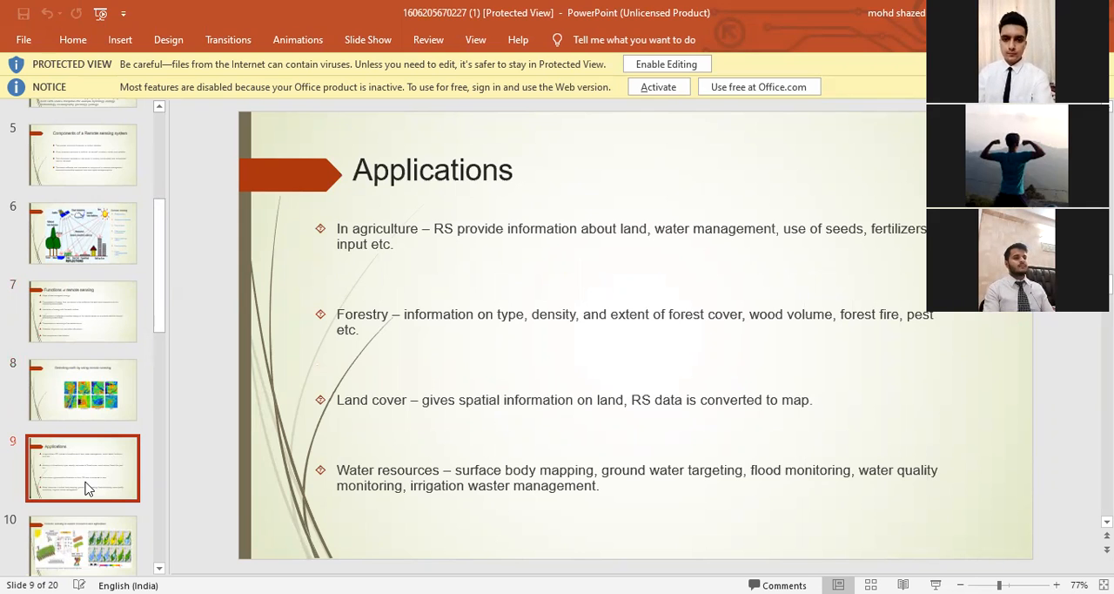
mouse_move(125, 326)
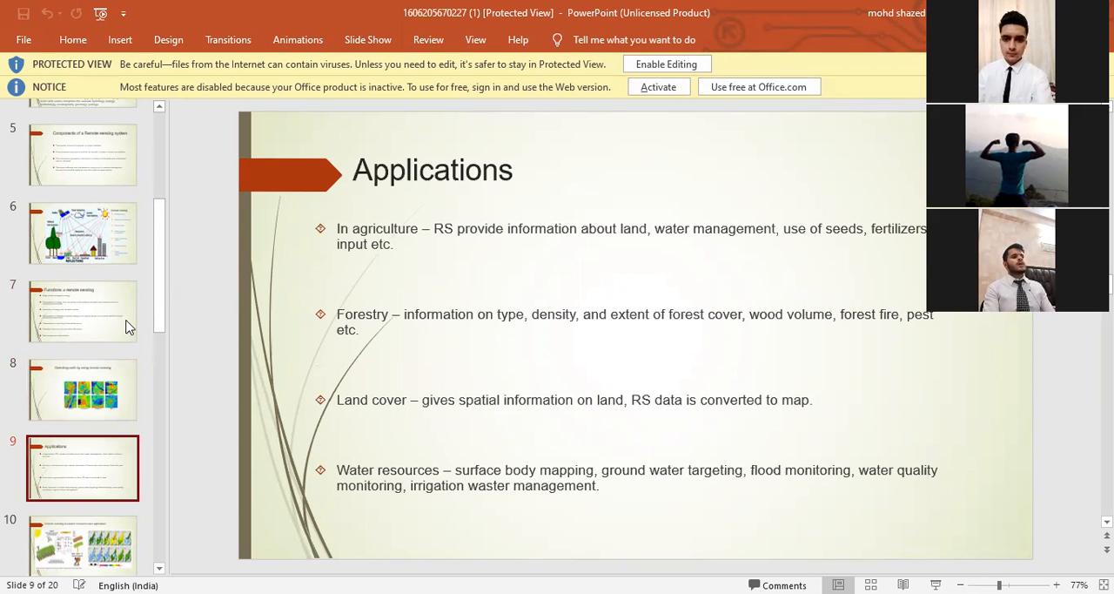
scroll("down", 3)
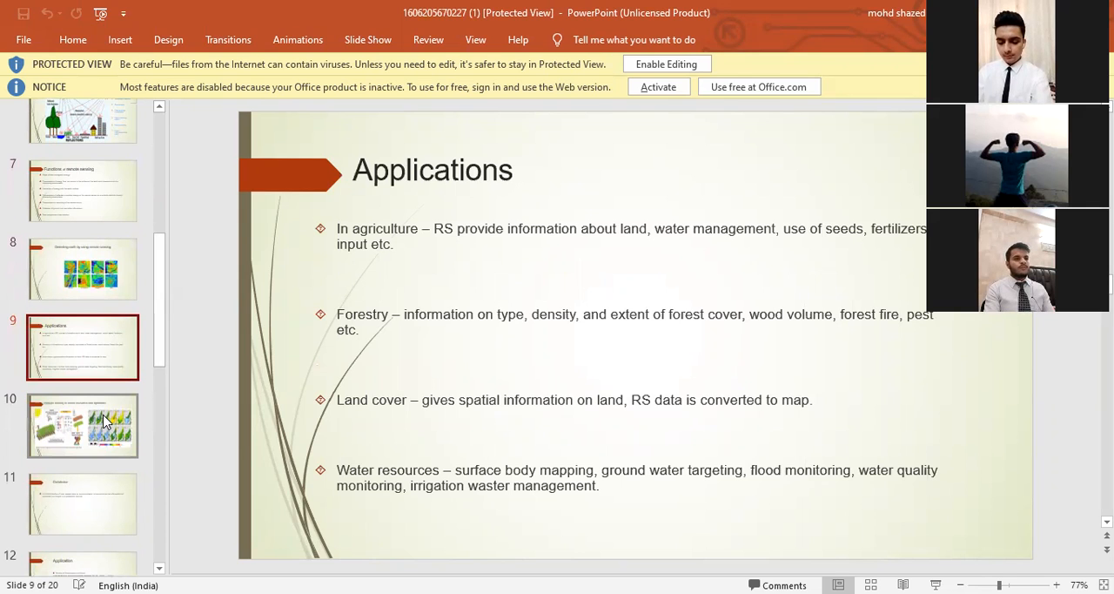
mouse_move(104, 425)
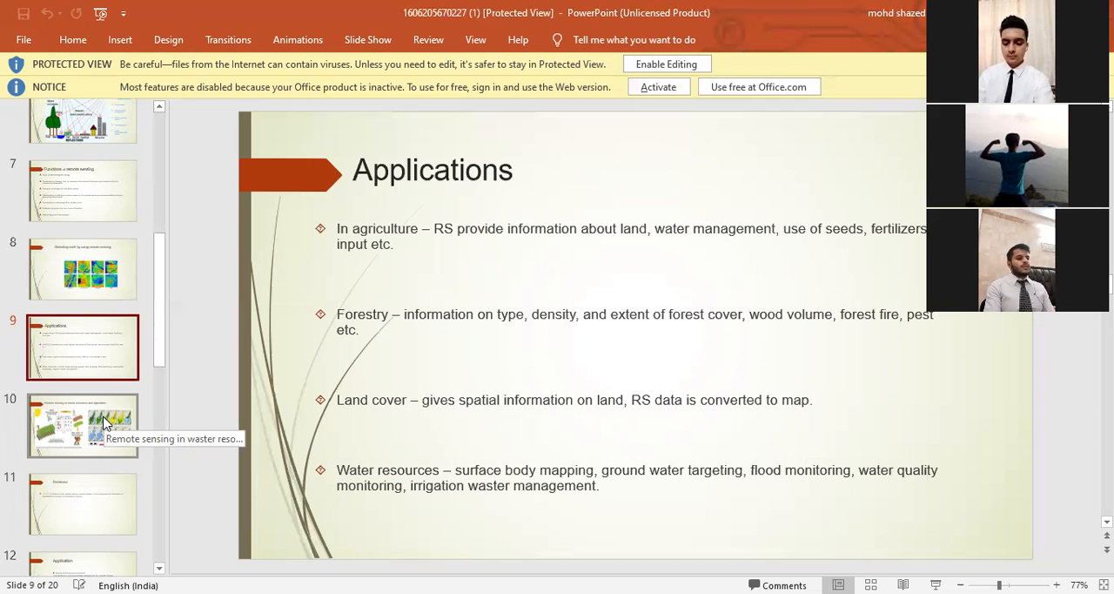
Show slide 10, Remote sensing in water resources and agriculture.
left_click(83, 425)
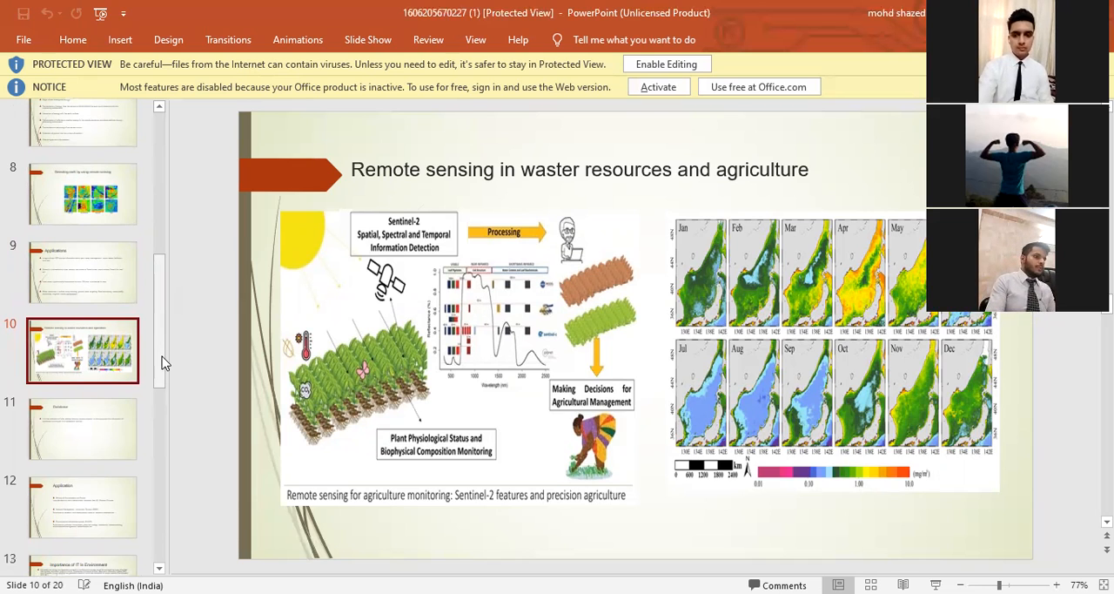
Page through slide 11, Database, to slide 12, Application, listing NMIS and ENVIS.
left_click(84, 428)
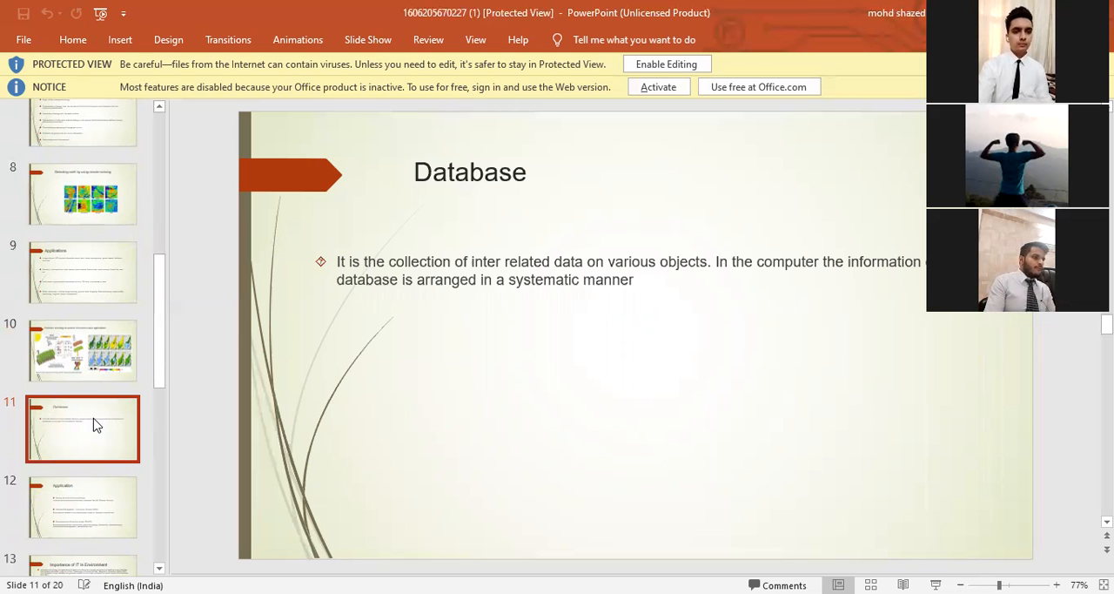
mouse_move(81, 514)
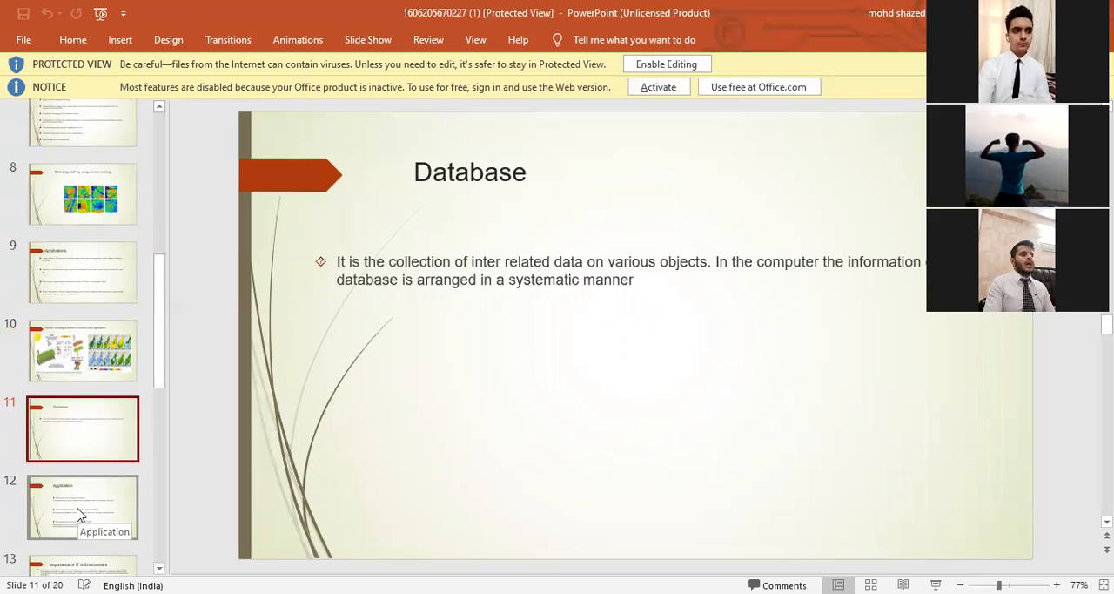
left_click(82, 506)
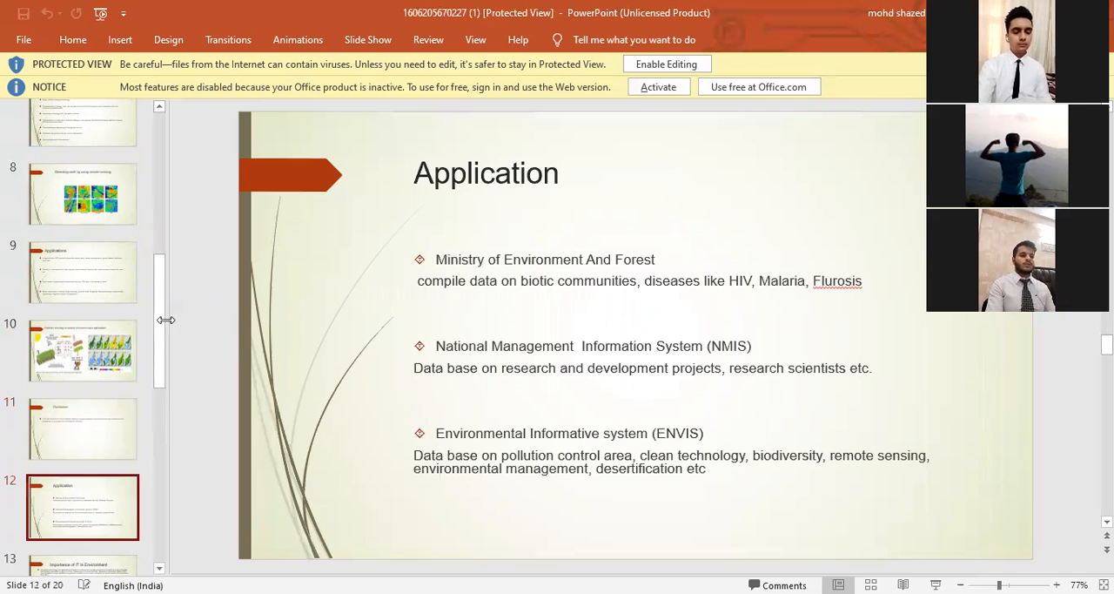
mouse_move(155, 337)
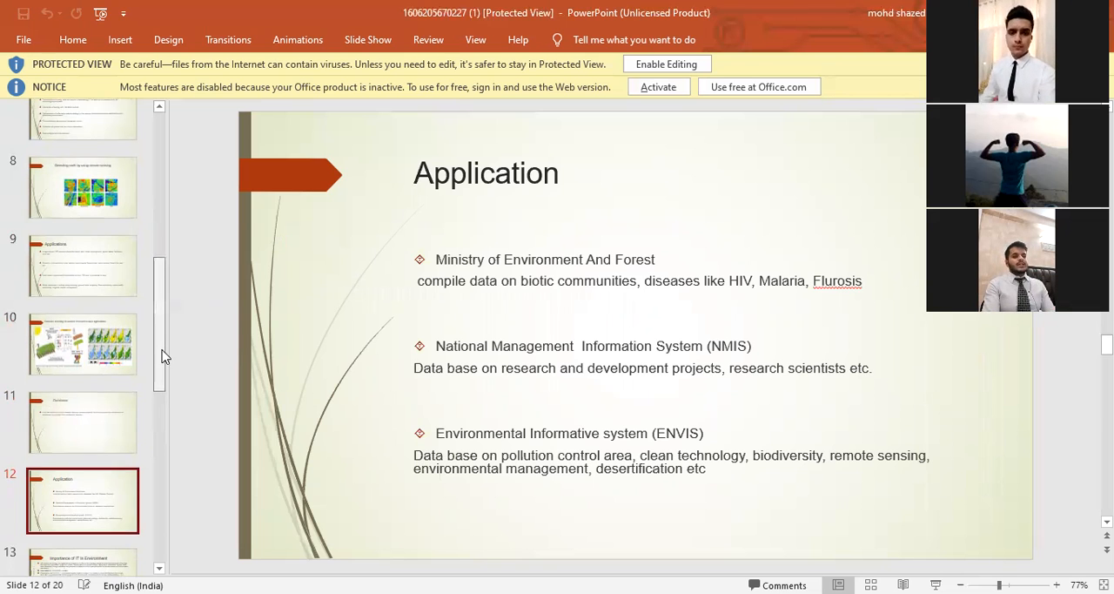
scroll("down", 3)
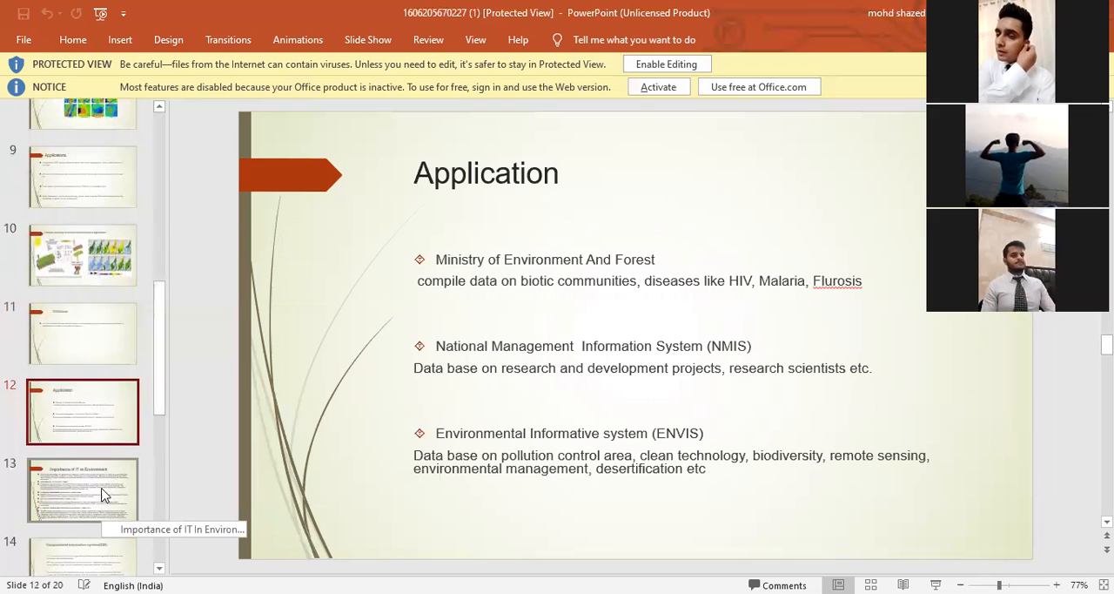
left_click(83, 491)
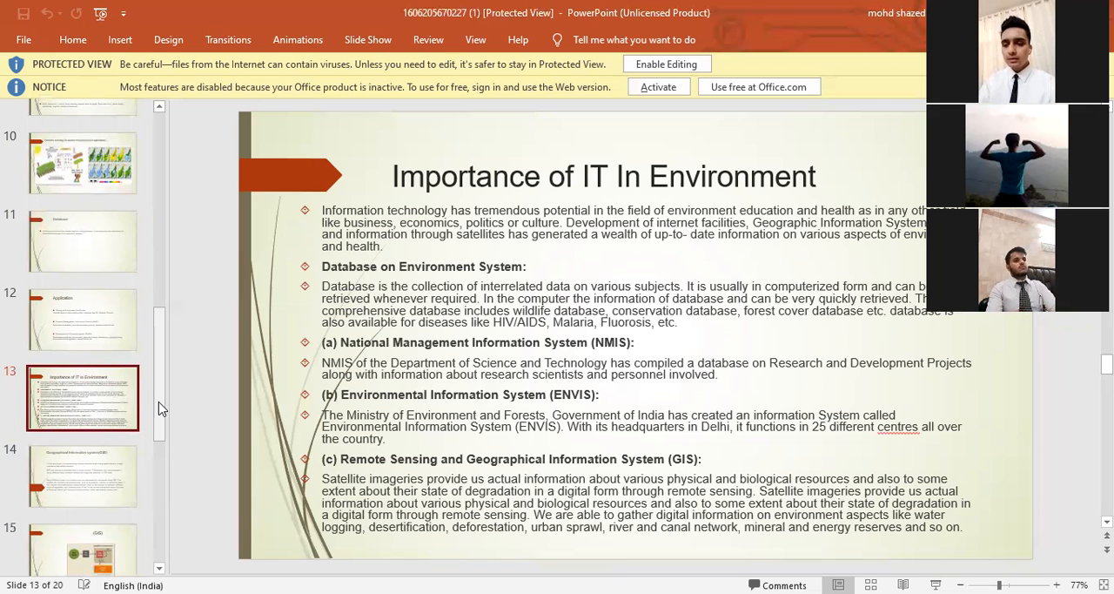
Scroll the thumbnail pane down while slide 13, Importance of IT In Environment, stays on screen.
scroll("down", 3)
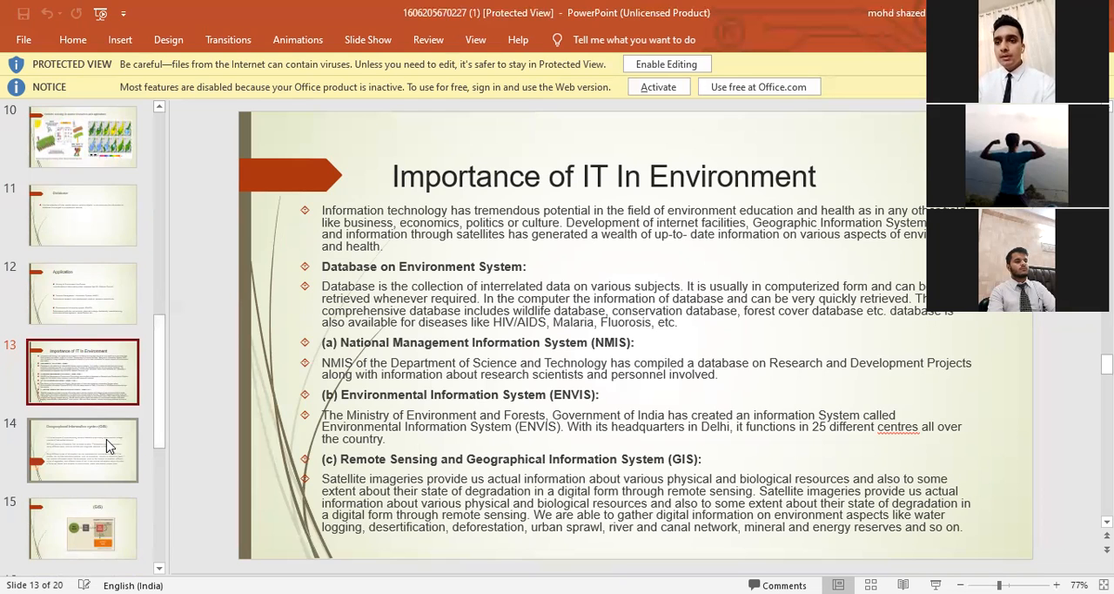
mouse_move(83, 450)
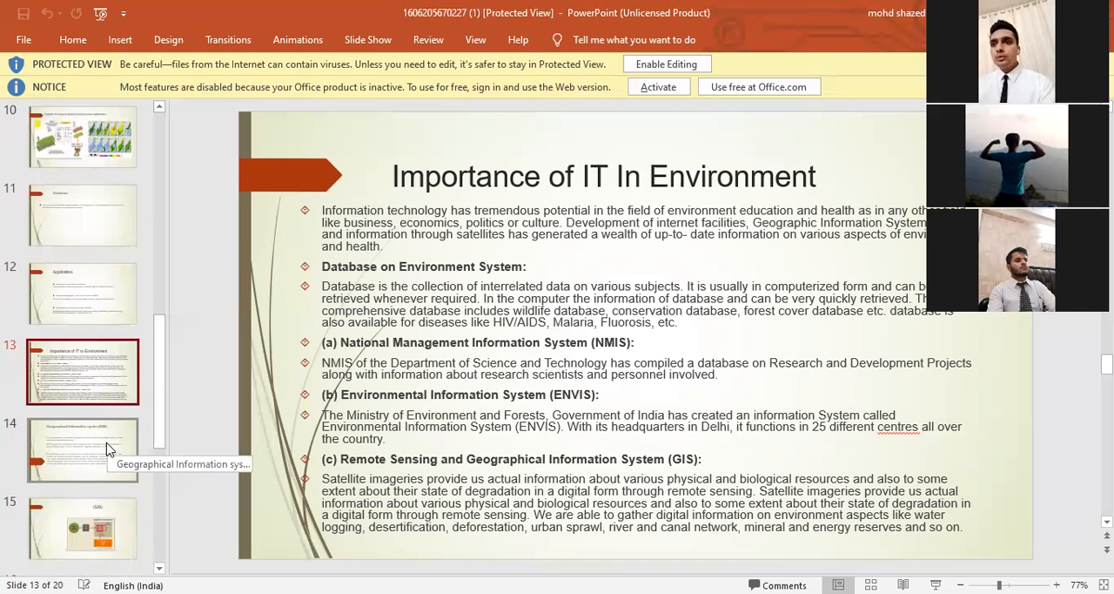
Show slide 14, Geographical Information system (GIS), from the thumbnail pane.
left_click(84, 449)
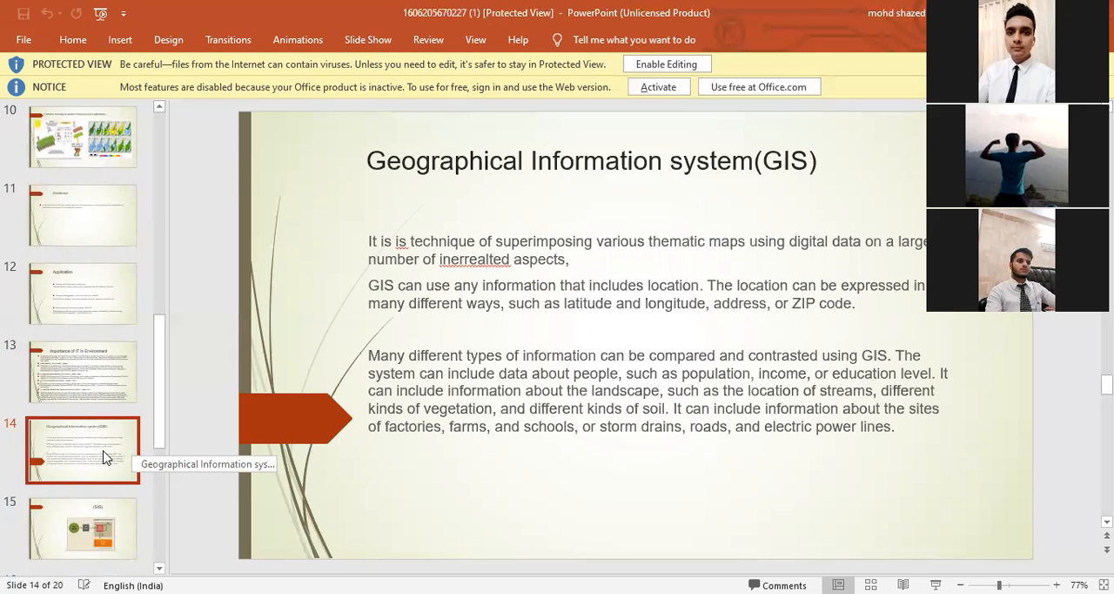
mouse_move(154, 426)
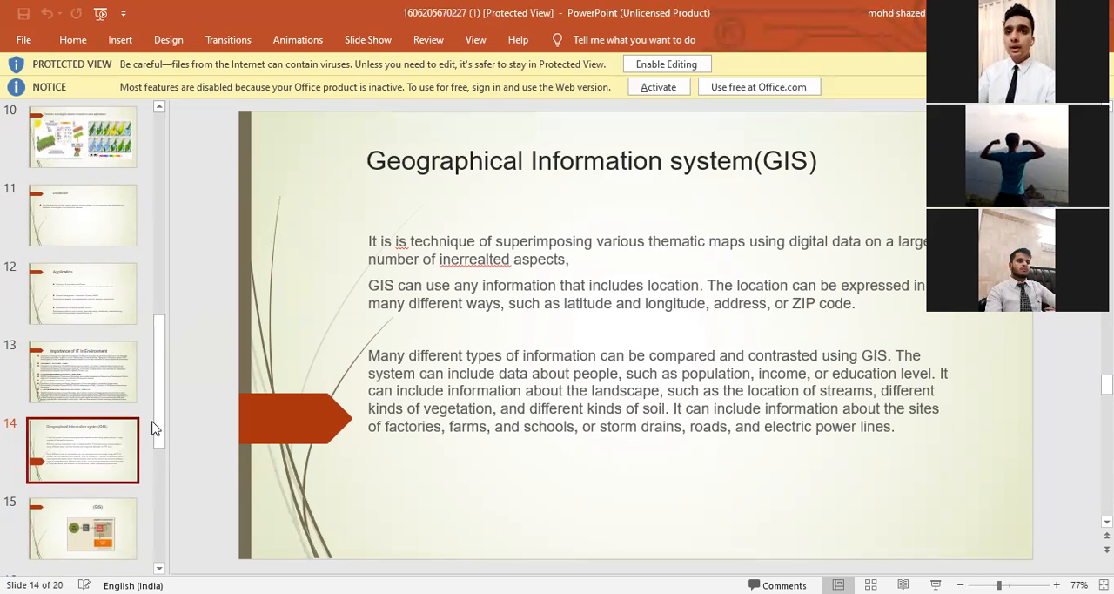
scroll("down", 3)
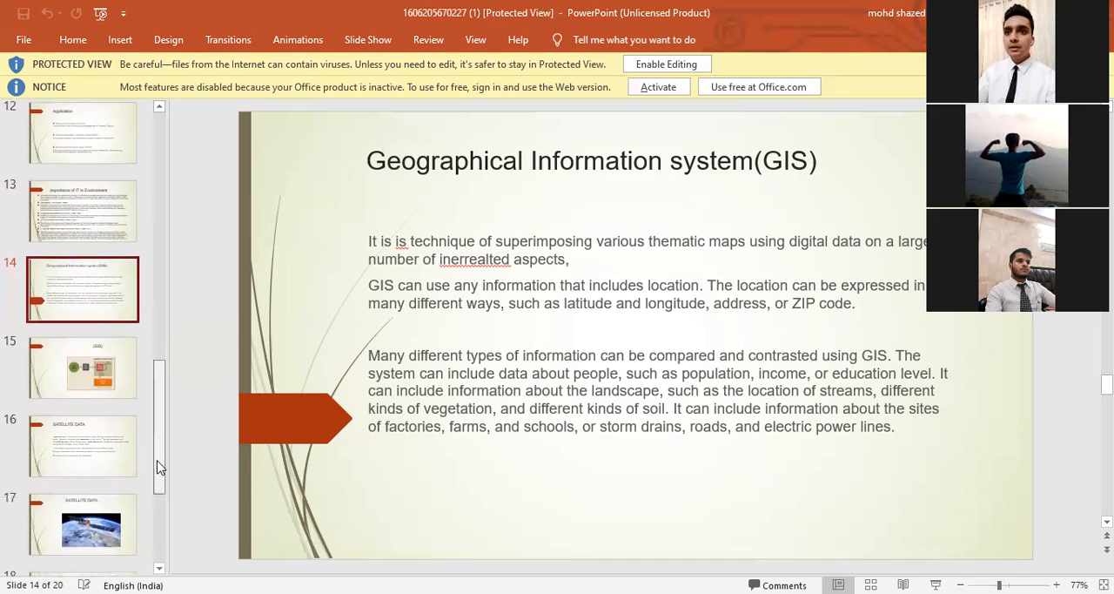
Jump to slide 16, SATELLITE DATA, and scroll the thumbnails further down.
left_click(84, 446)
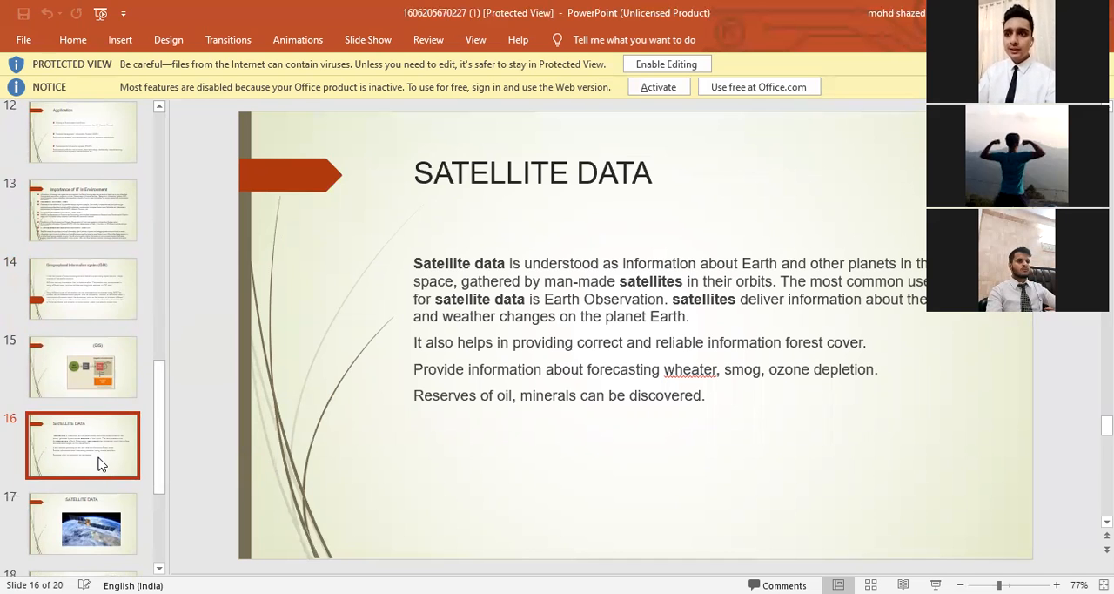
scroll("down", 3)
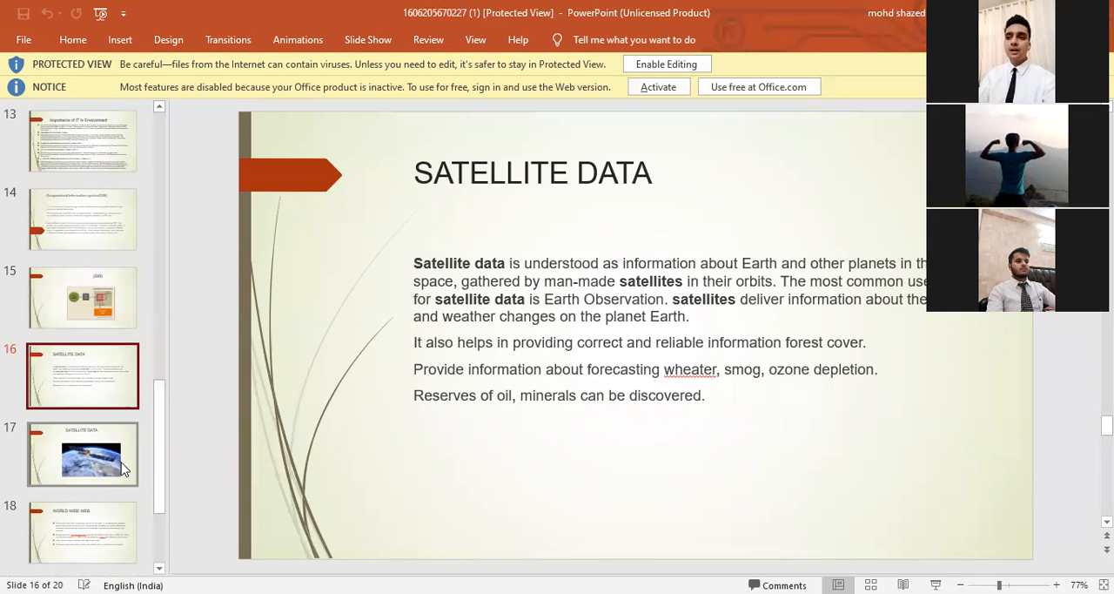
mouse_move(139, 468)
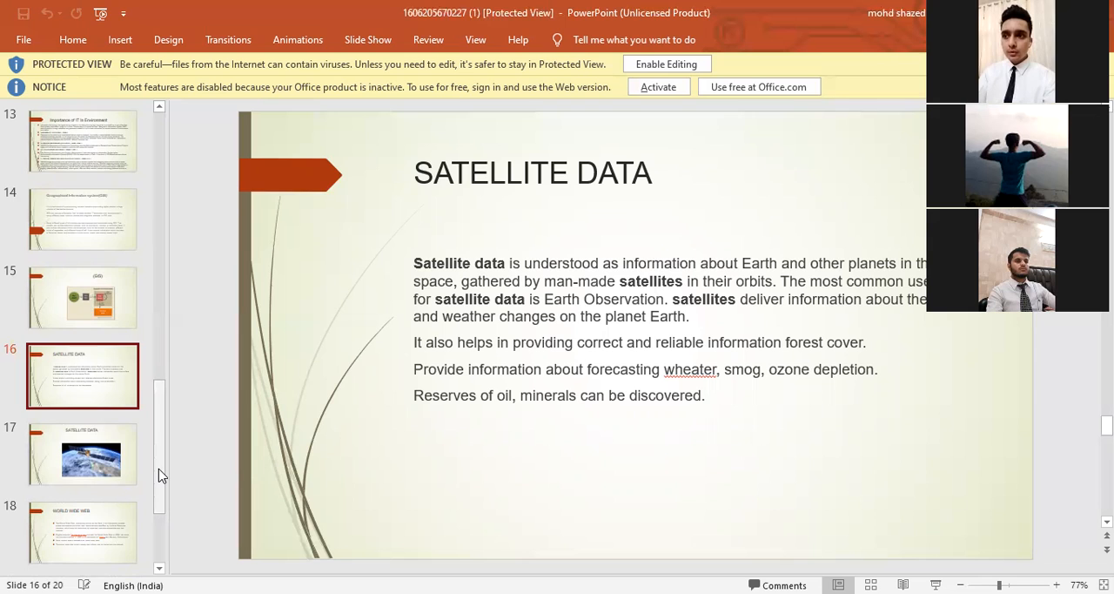
scroll("down", 3)
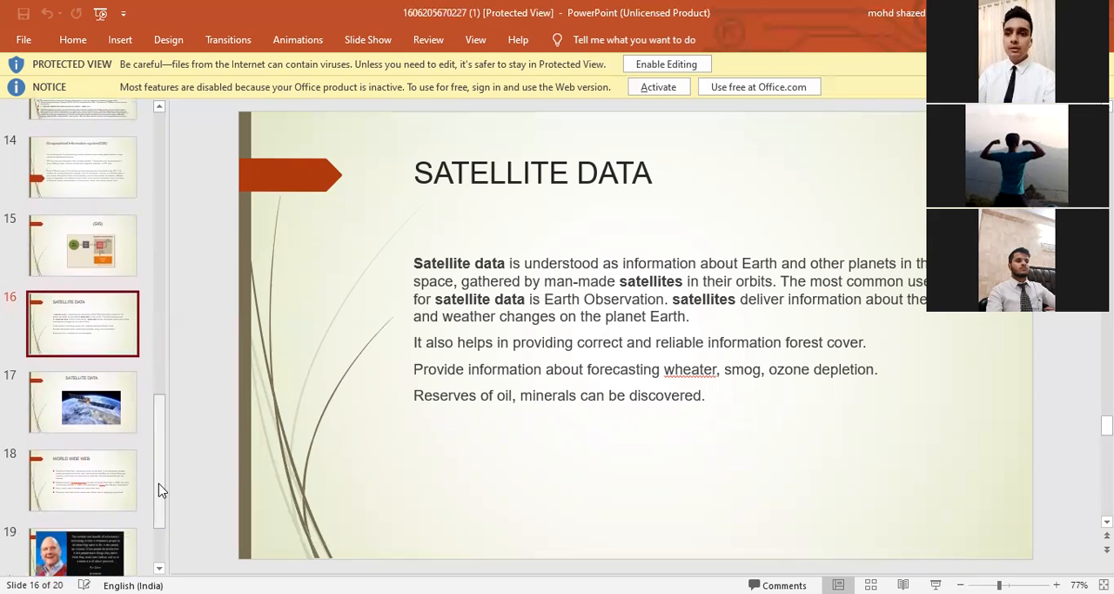
mouse_move(83, 481)
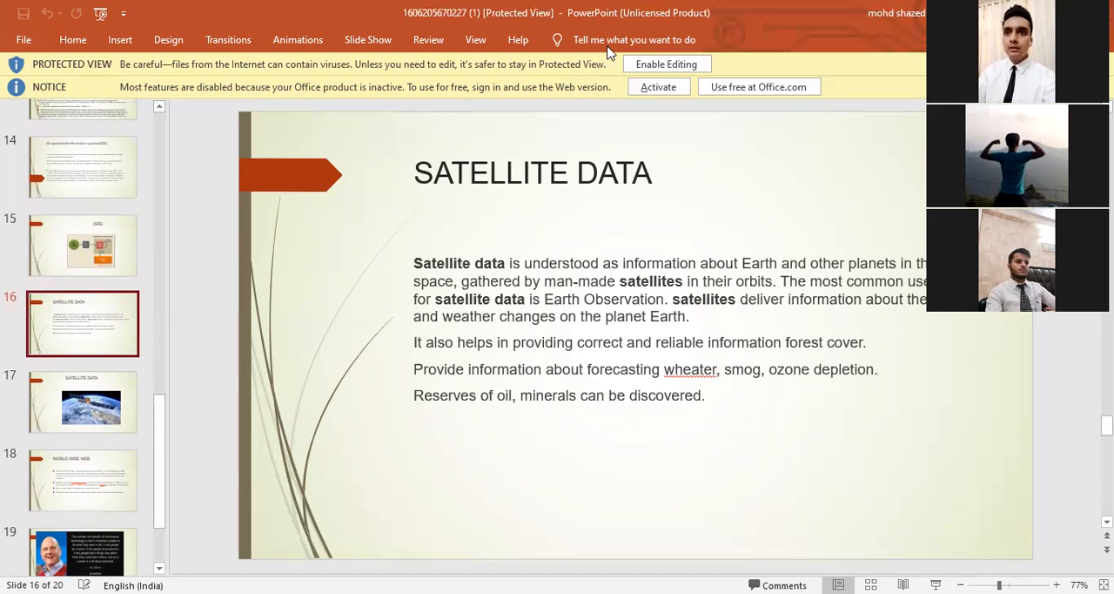
mouse_move(609, 35)
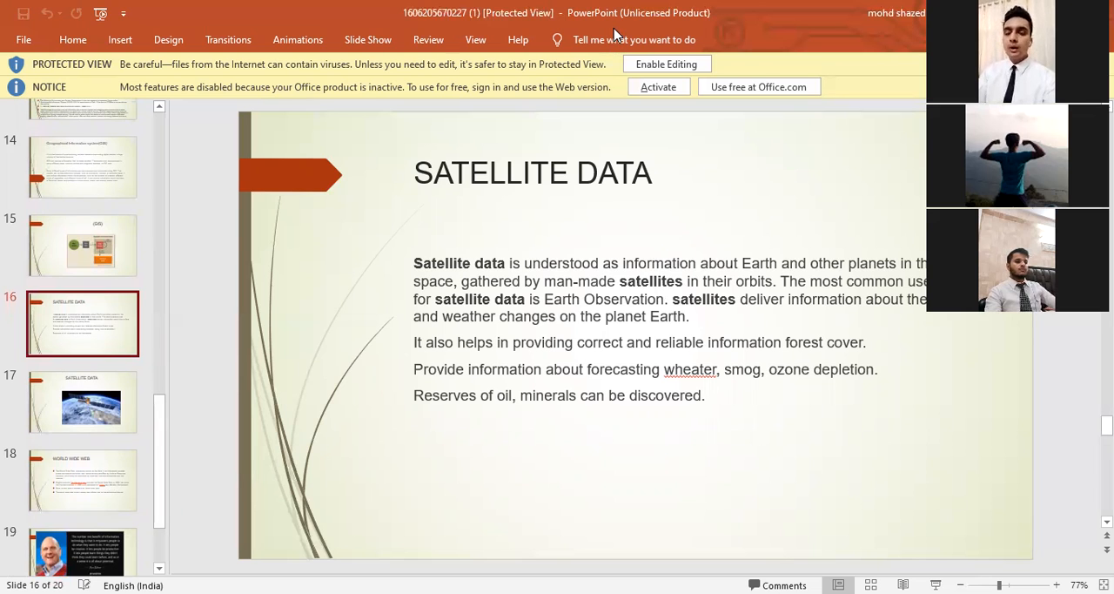
mouse_move(122, 498)
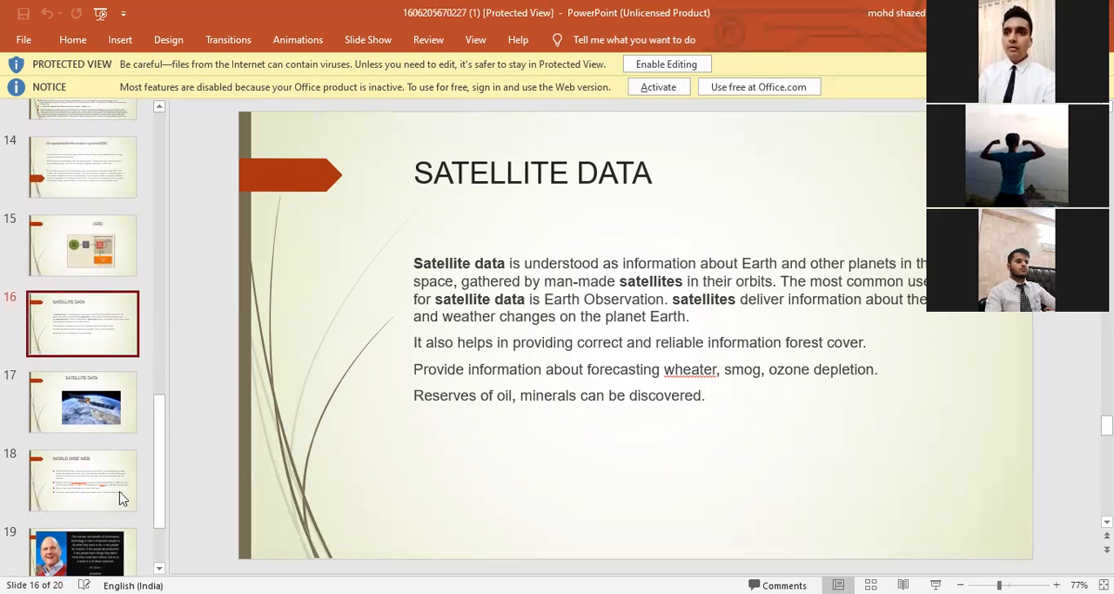
Show slide 18, WORLD WIDE WEB, then slide 19 with the Steve Ballmer quote.
left_click(84, 480)
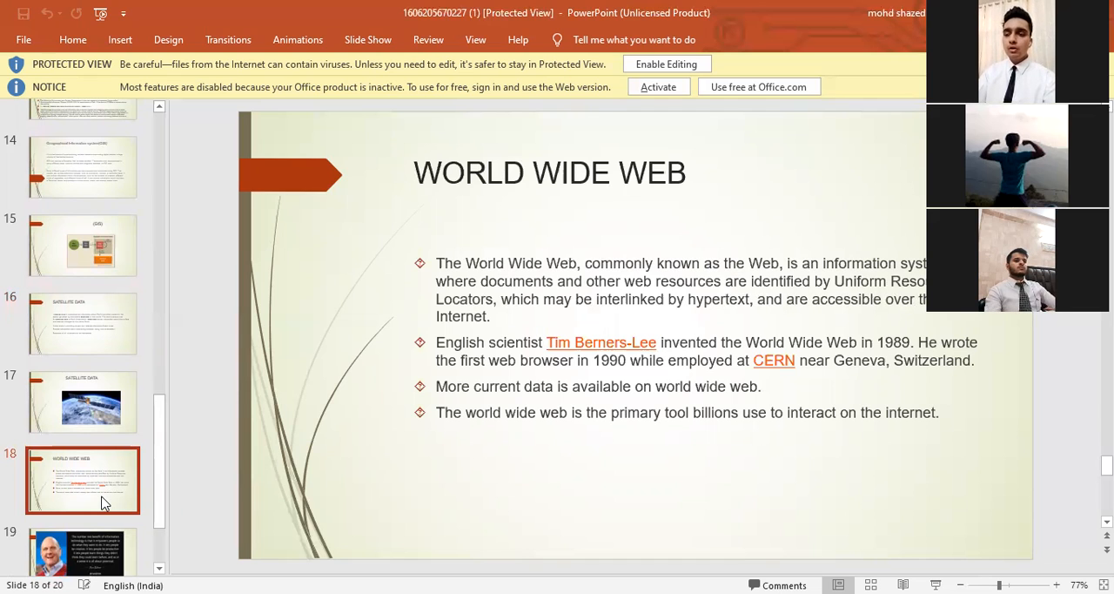
scroll("down", 3)
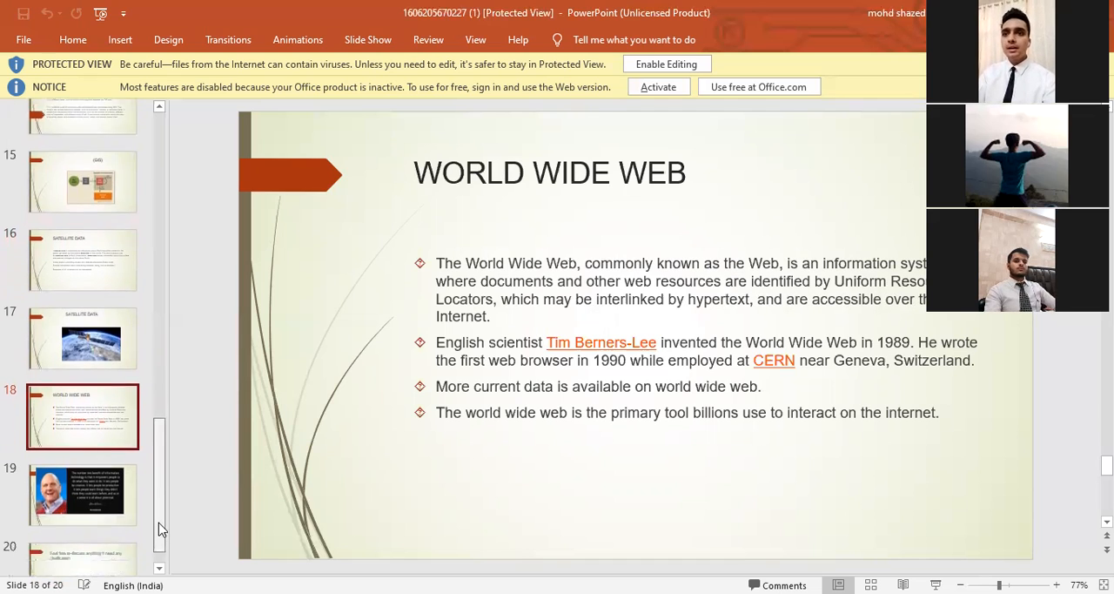
scroll("down", 3)
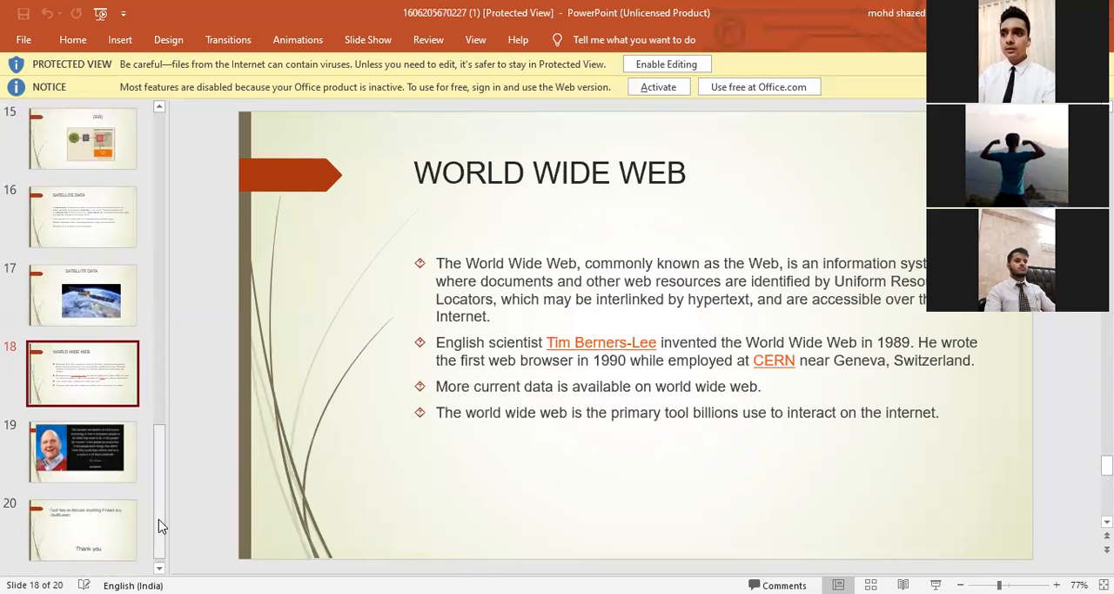
mouse_move(658, 369)
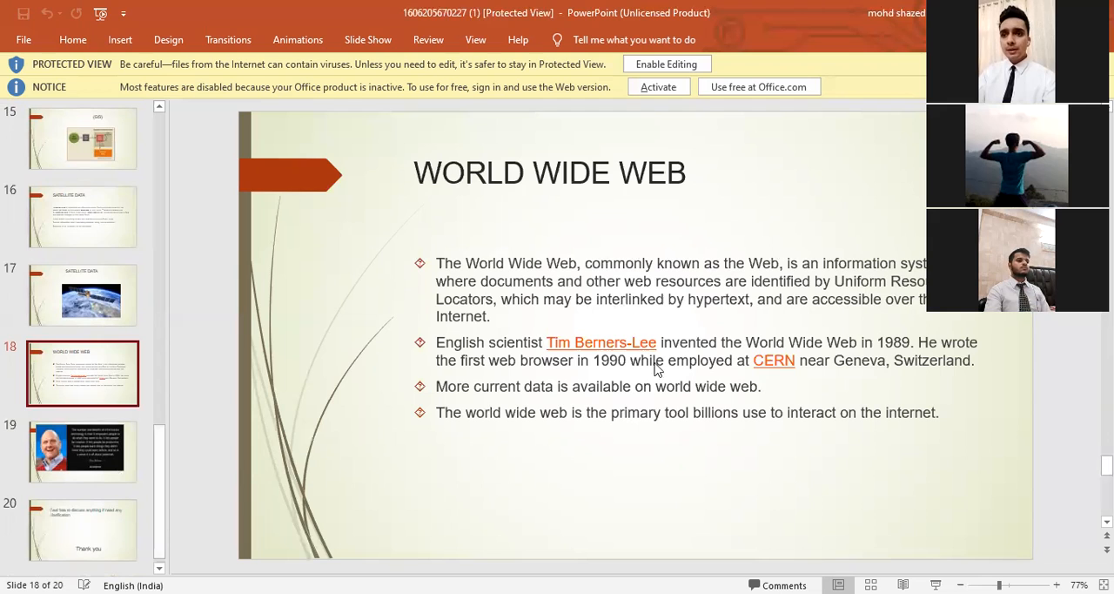
mouse_move(938, 352)
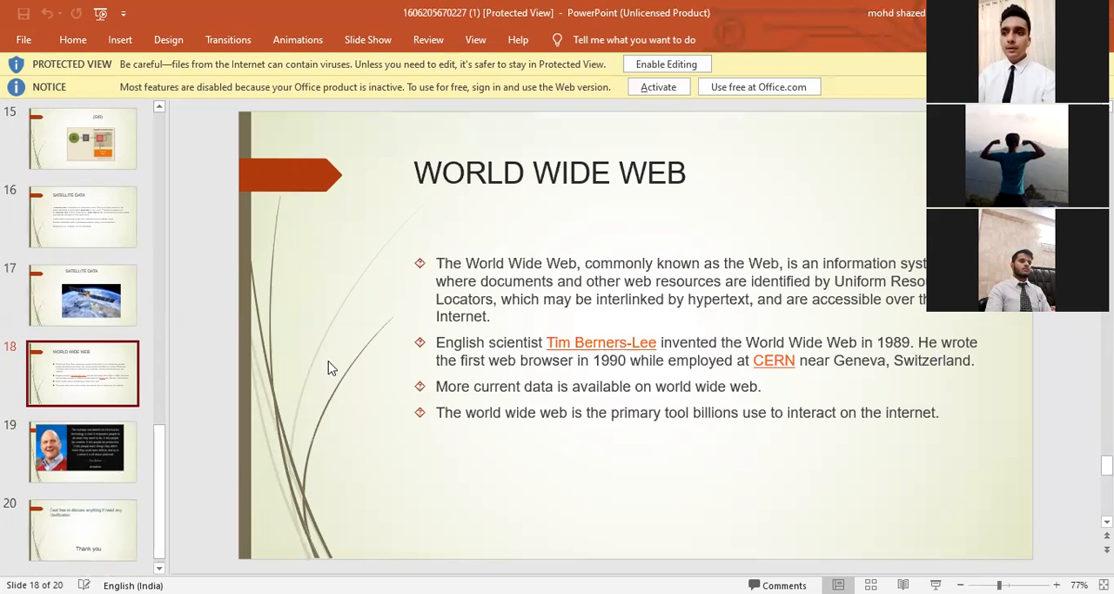
mouse_move(209, 380)
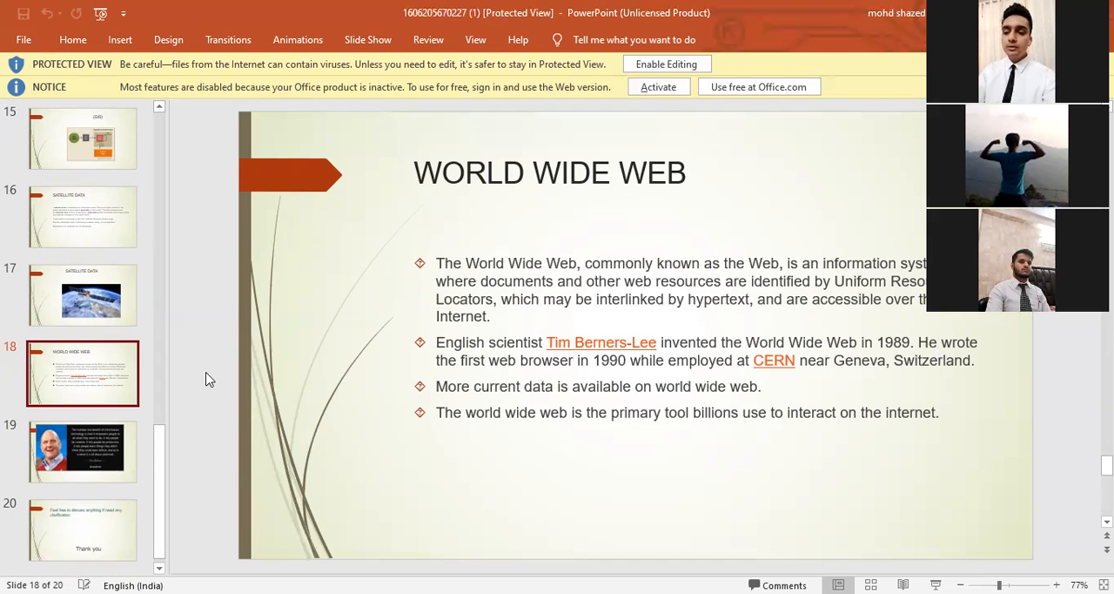
mouse_move(149, 501)
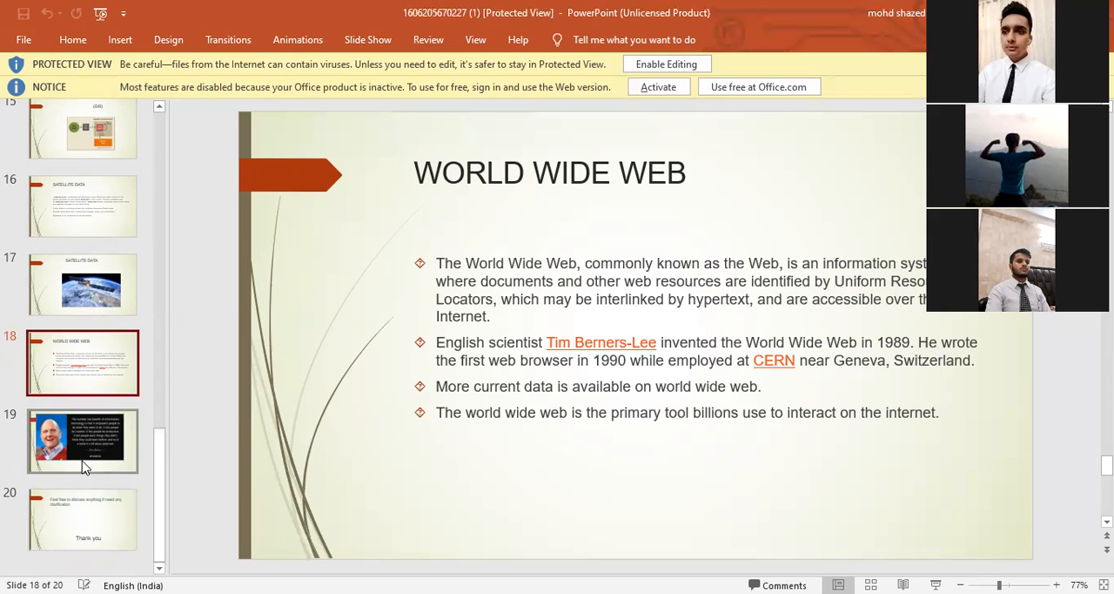
mouse_move(84, 439)
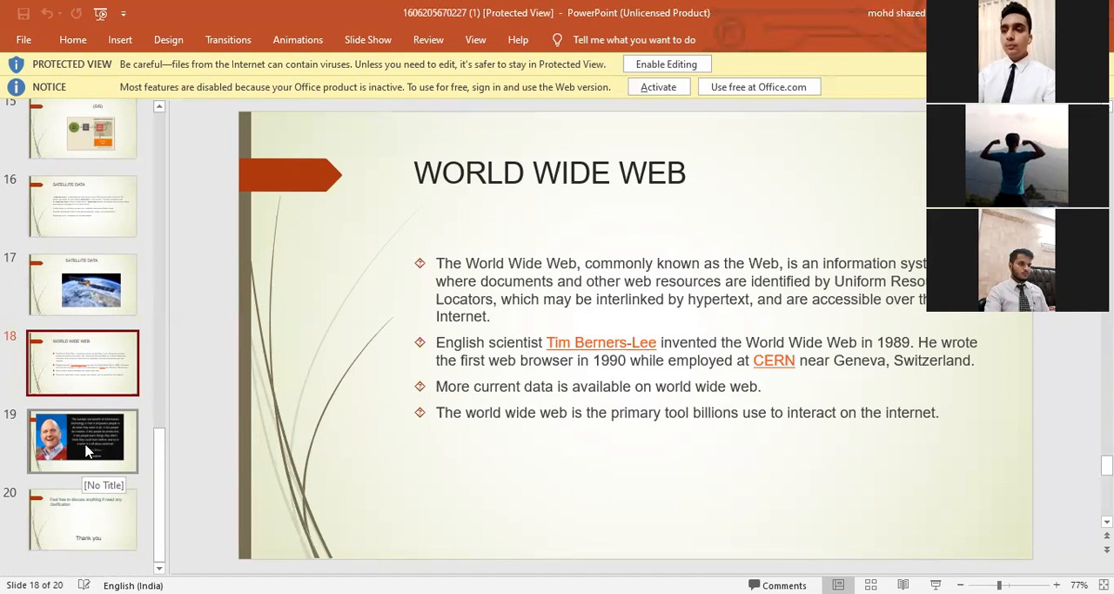
left_click(84, 440)
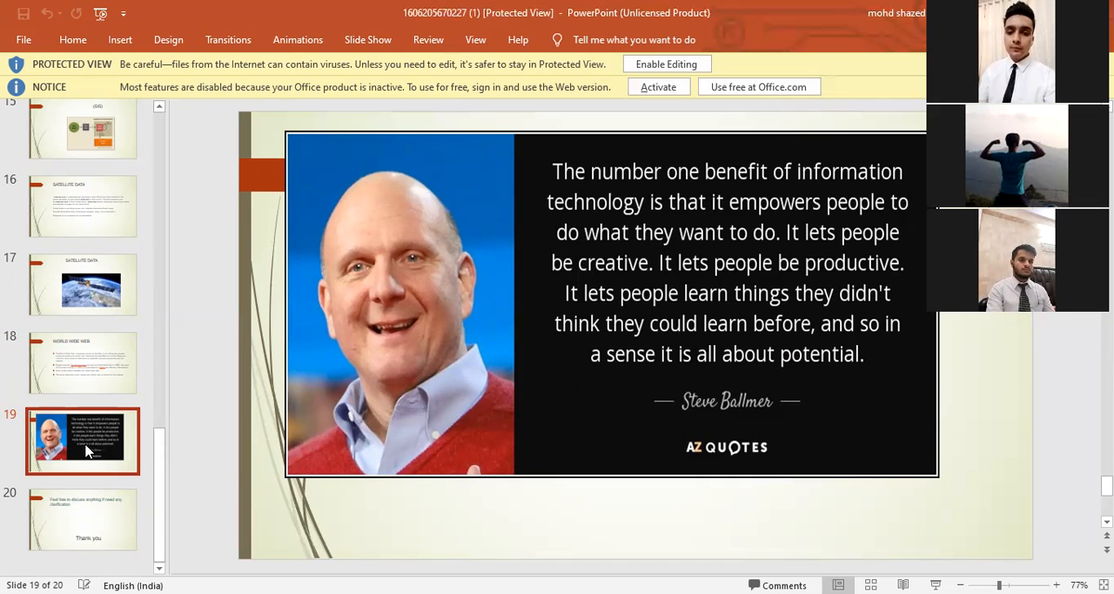
Show the closing Thank you slide 20.
left_click(83, 519)
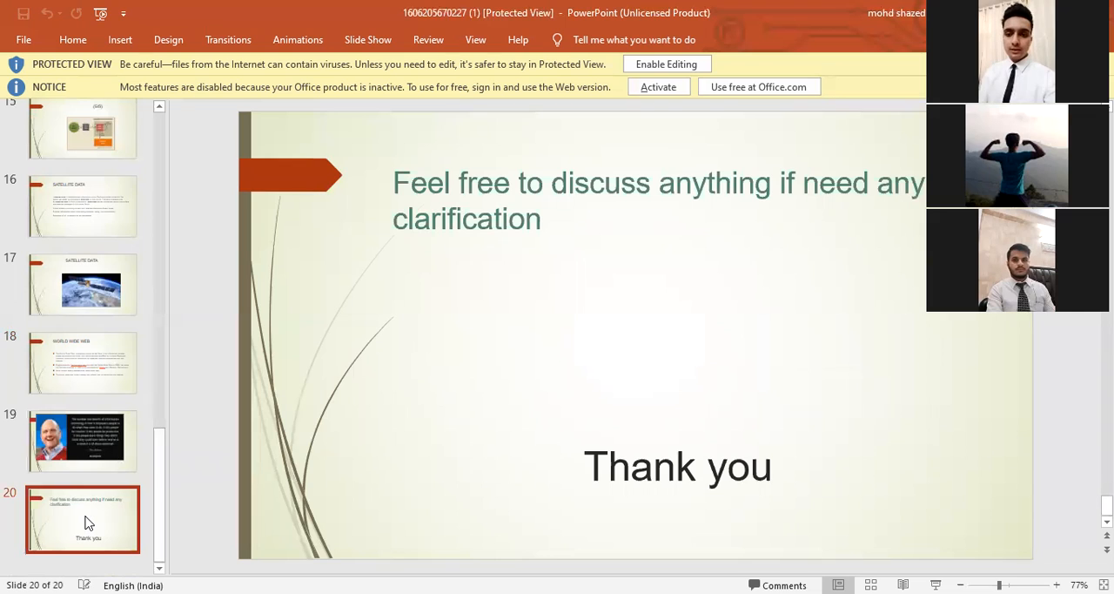